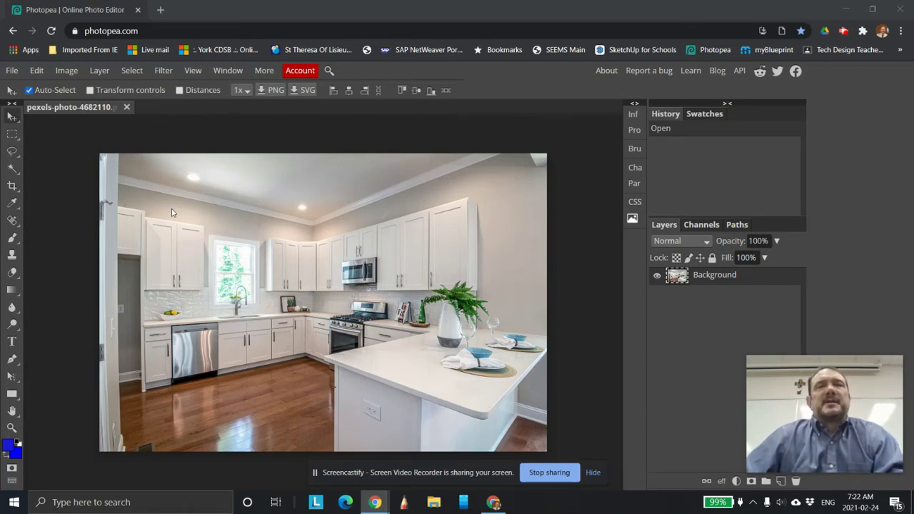
{"action": "mouse_move", "coordinate": [517, 267]}
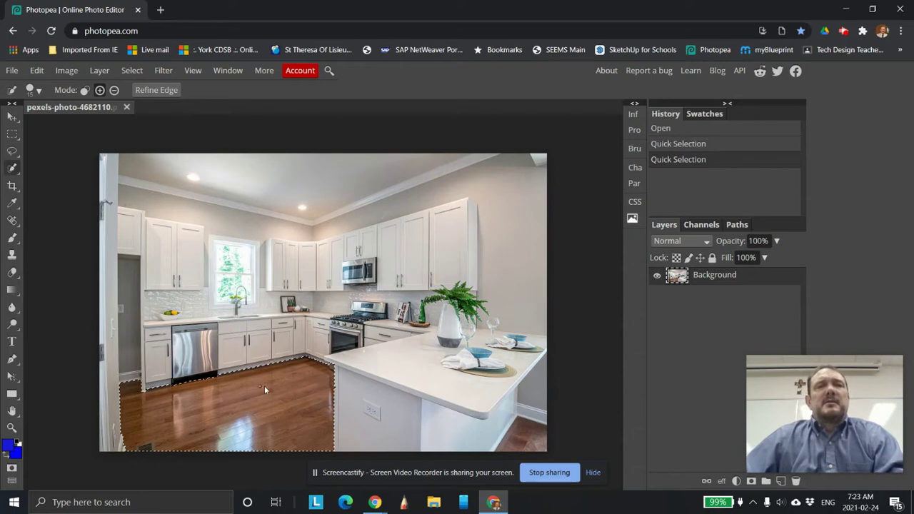
{"action": "mouse_move", "coordinate": [233, 403]}
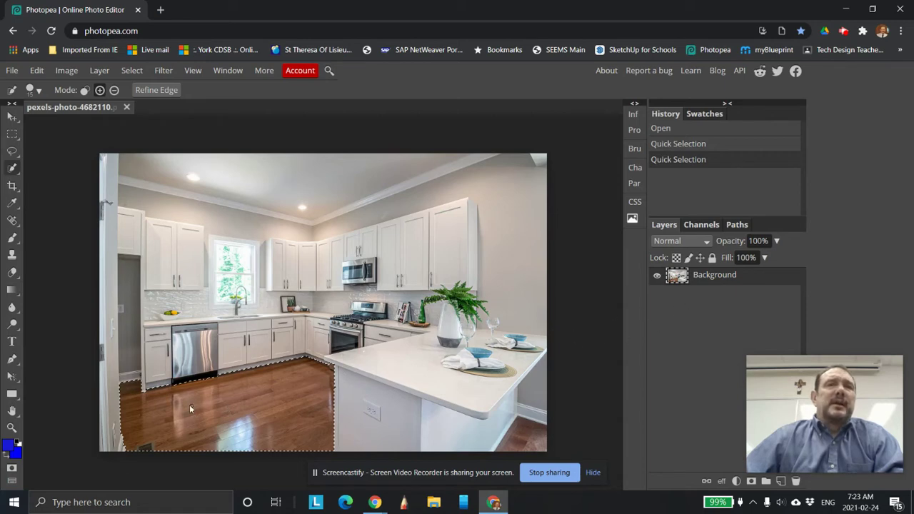
{"action": "mouse_move", "coordinate": [223, 408]}
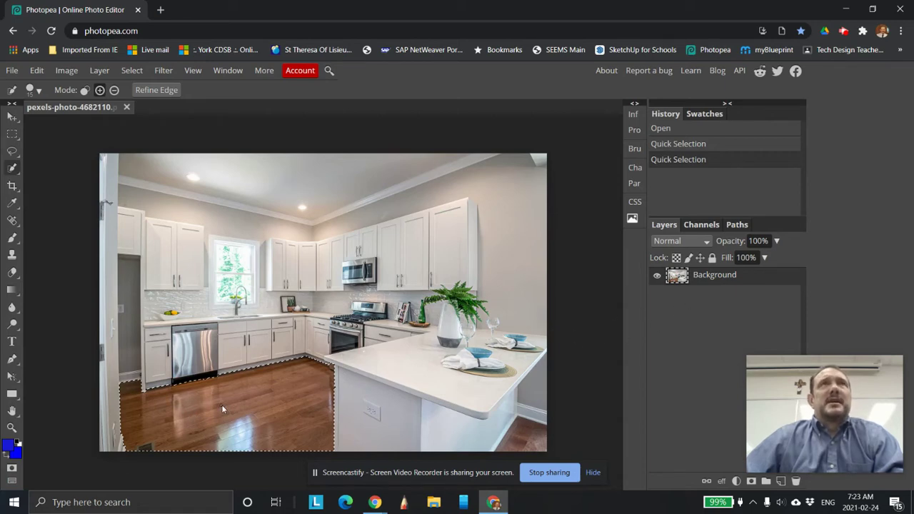
{"action": "mouse_move", "coordinate": [142, 126]}
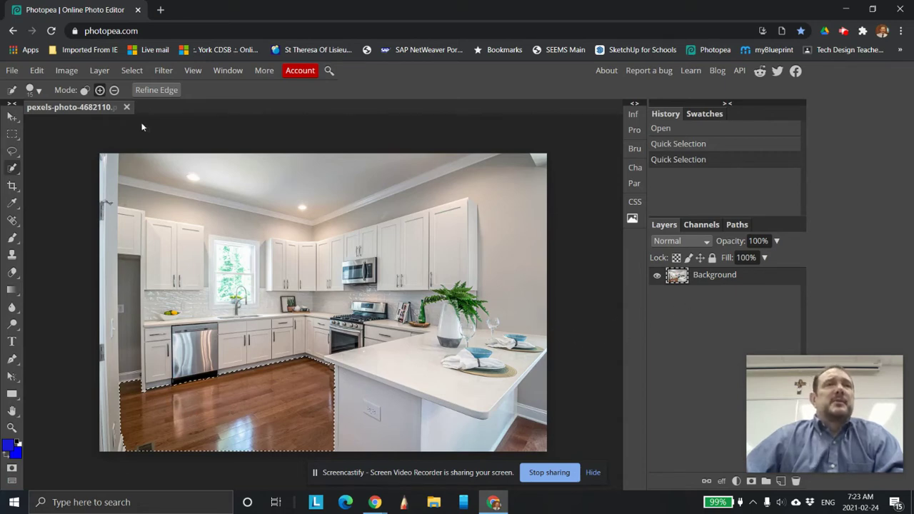
{"action": "left_click", "coordinate": [100, 70]}
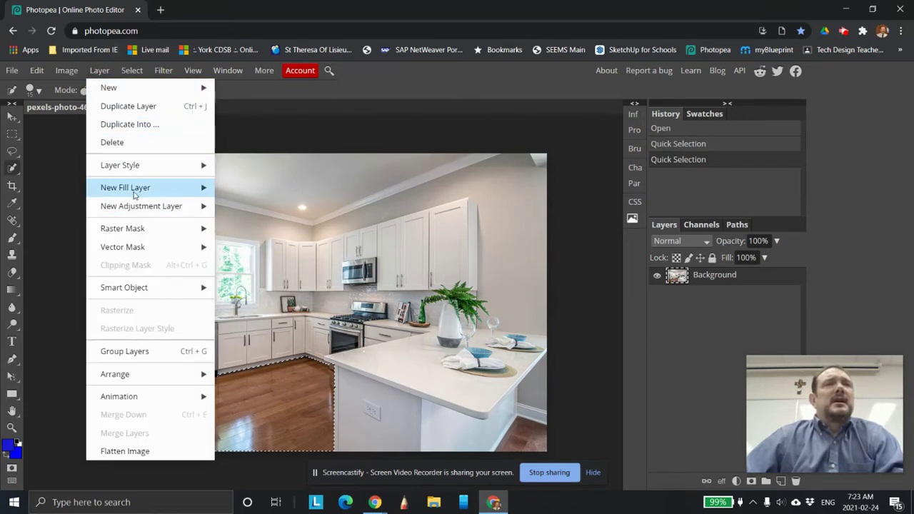
{"action": "mouse_move", "coordinate": [141, 206]}
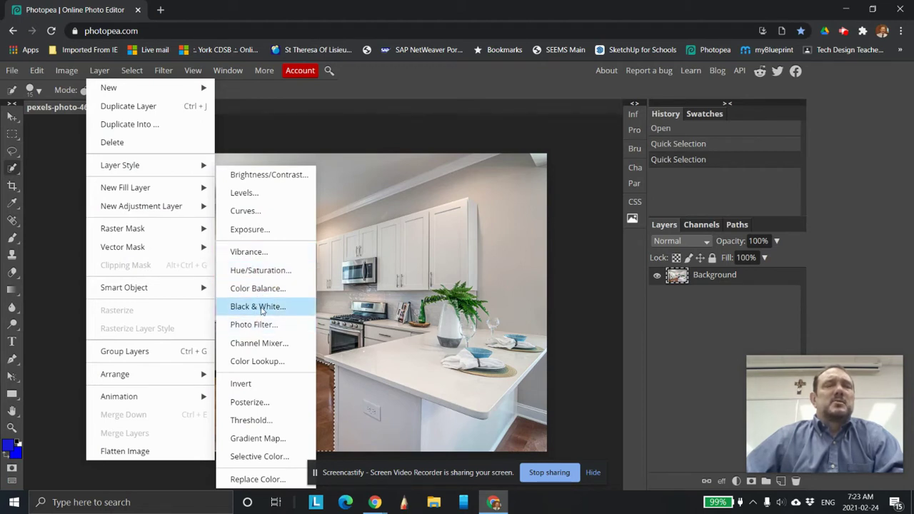
{"action": "mouse_move", "coordinate": [258, 287]}
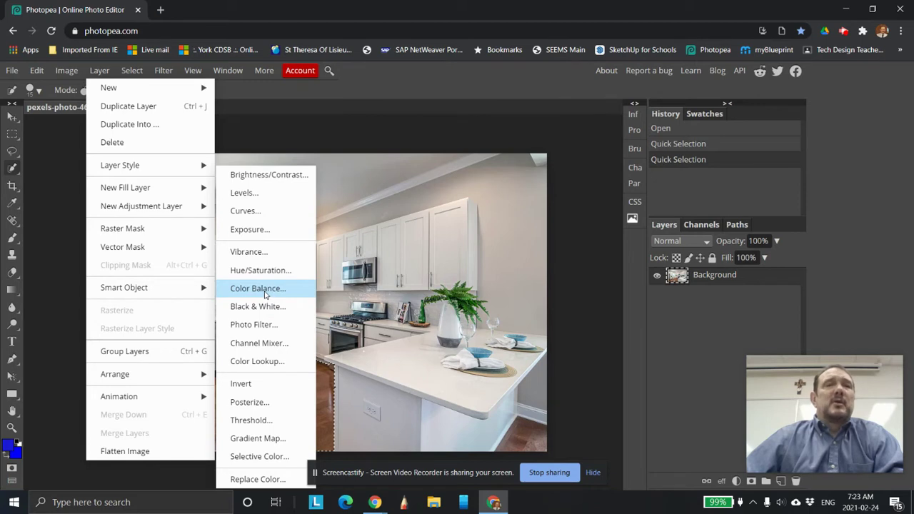
{"action": "left_click", "coordinate": [257, 288]}
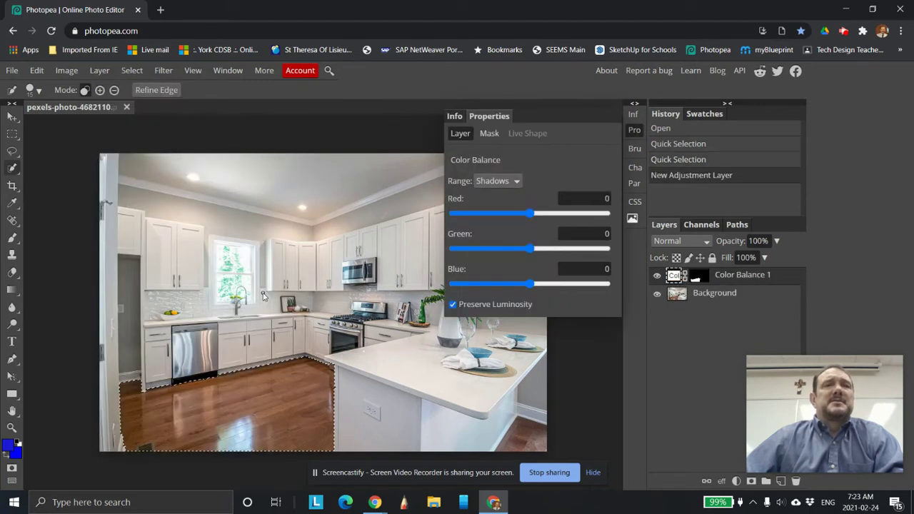
{"action": "left_click_drag", "start_coordinate": [530, 283], "coordinate": [480, 284]}
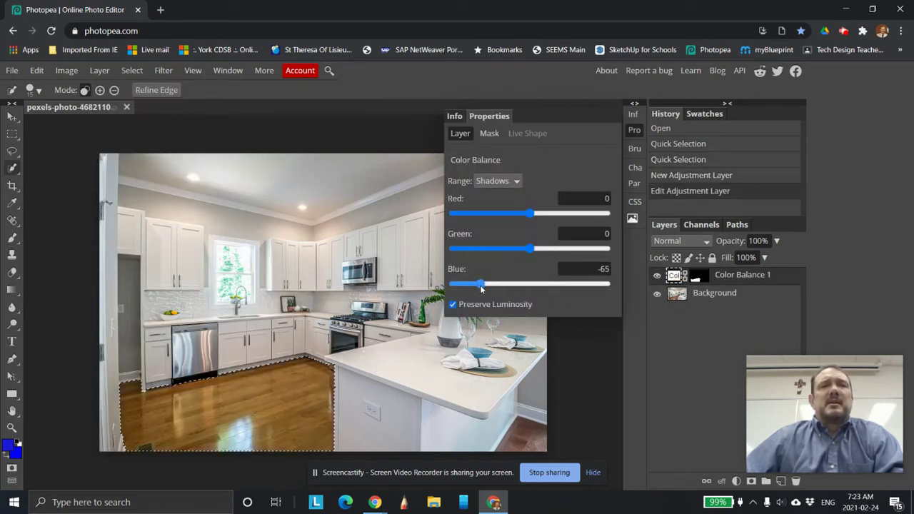
{"action": "left_click_drag", "start_coordinate": [482, 284], "coordinate": [528, 284]}
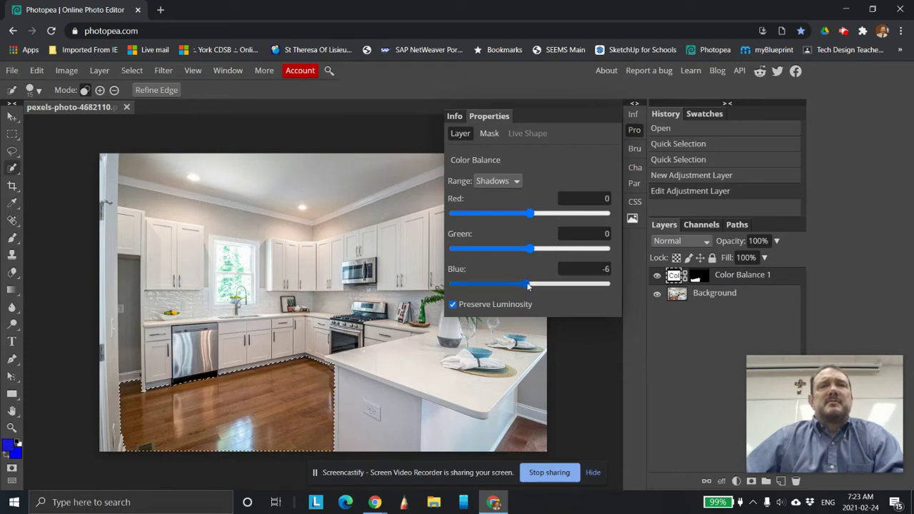
{"action": "left_click_drag", "start_coordinate": [530, 248], "coordinate": [548, 248]}
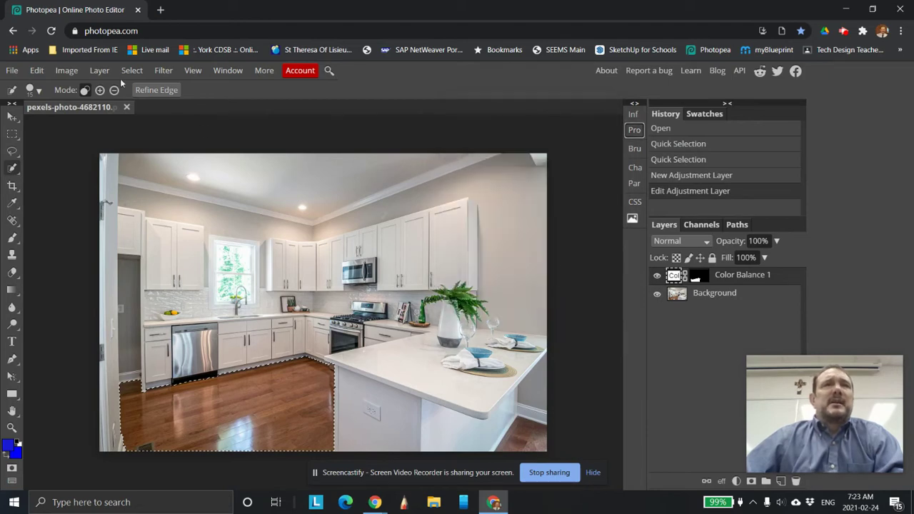
{"action": "left_click", "coordinate": [100, 70]}
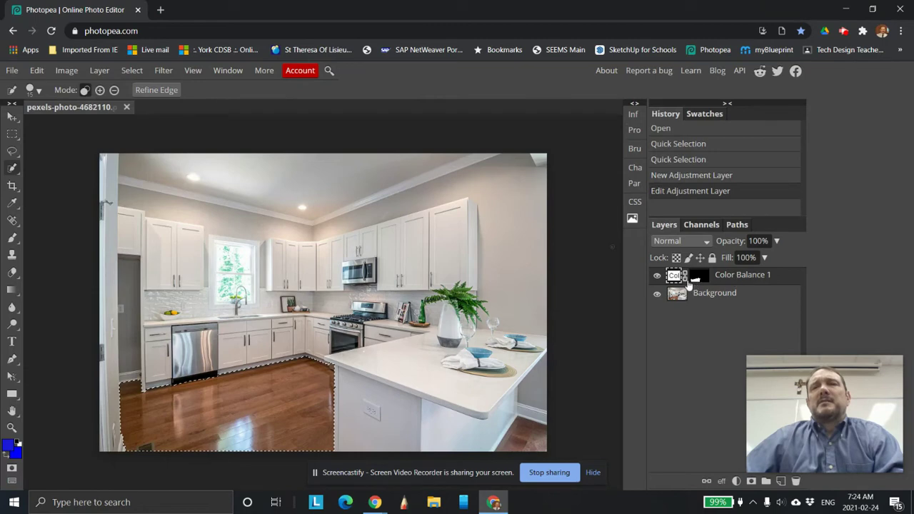
{"action": "right_click", "coordinate": [675, 275]}
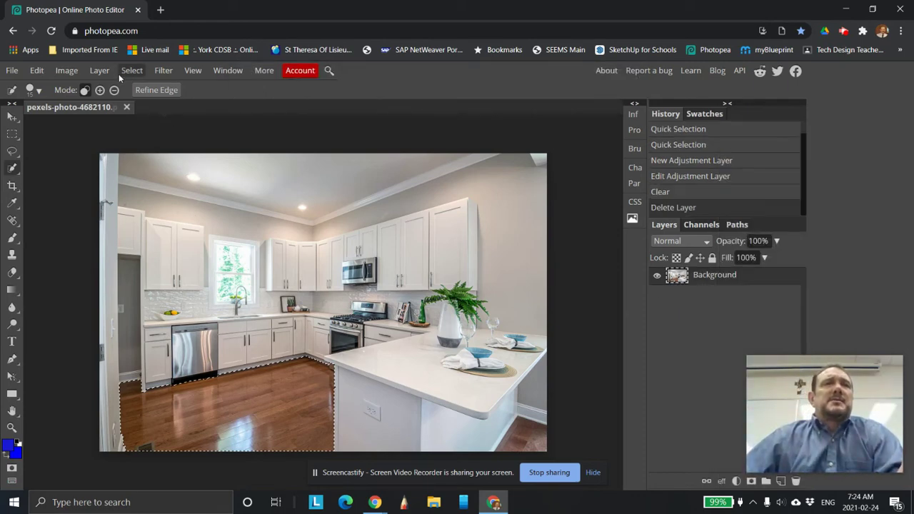
Add a Hue/Saturation adjustment to the floor with Lightness 45, Saturation -46, Hue 2.
{"action": "left_click", "coordinate": [99, 70]}
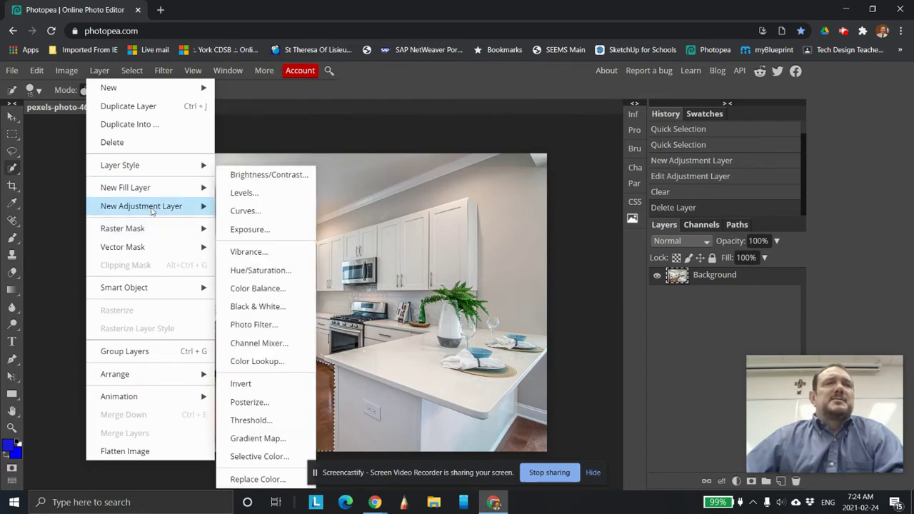
{"action": "mouse_move", "coordinate": [257, 306]}
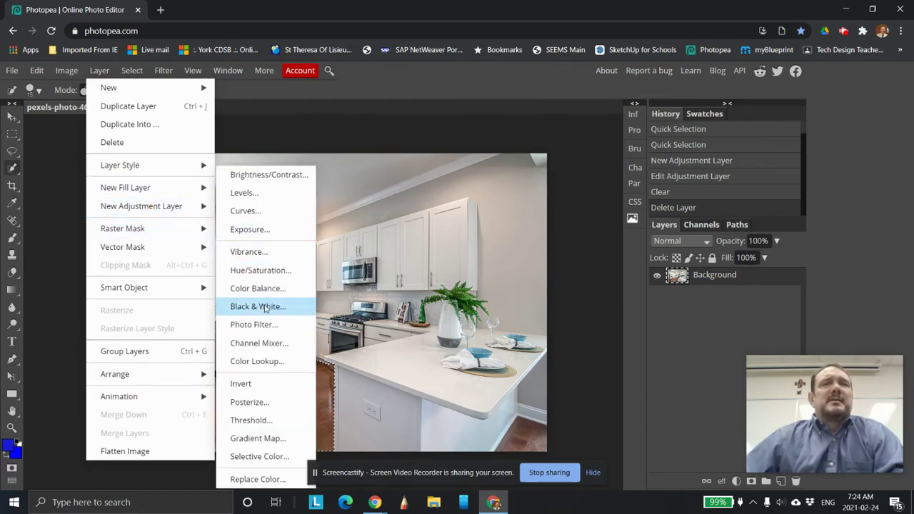
{"action": "mouse_move", "coordinate": [261, 270]}
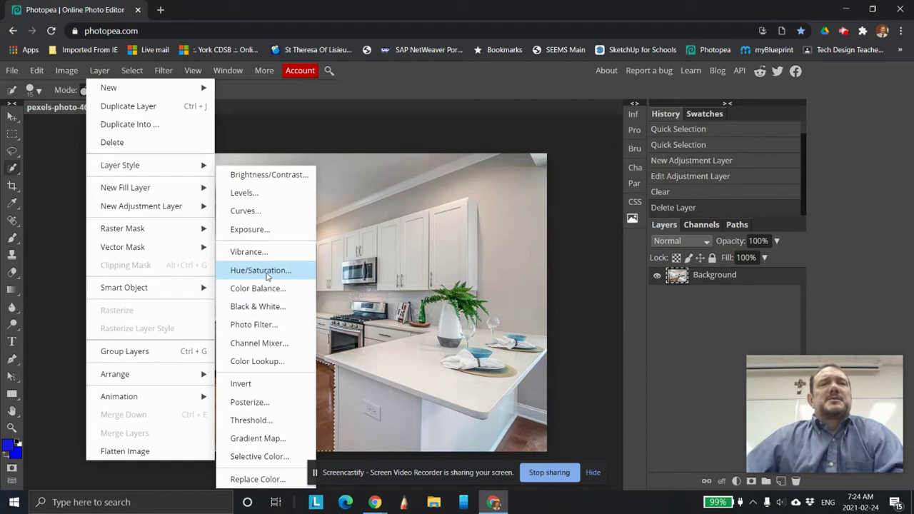
{"action": "mouse_move", "coordinate": [269, 277]}
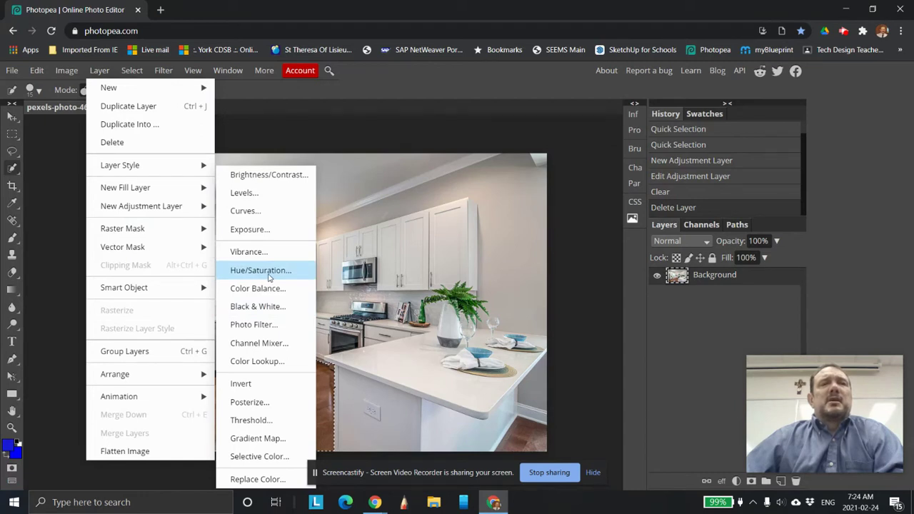
{"action": "left_click", "coordinate": [260, 270]}
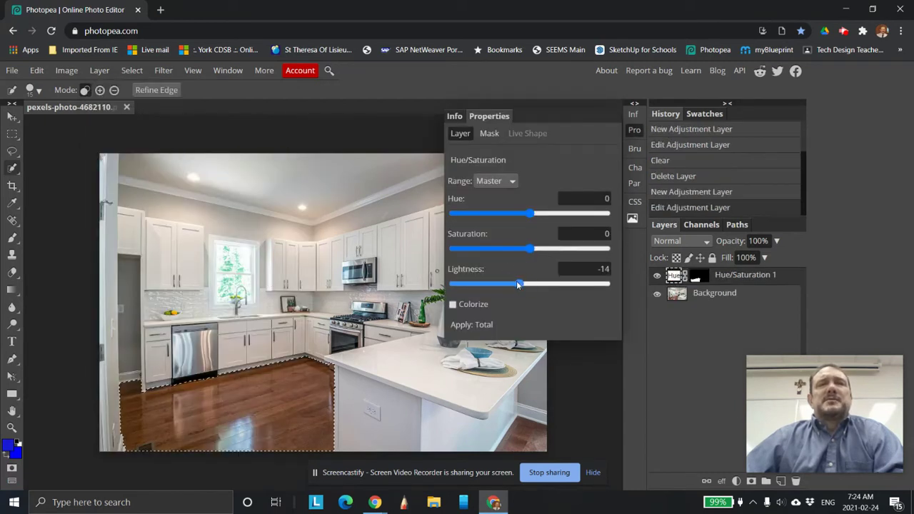
{"action": "left_click_drag", "start_coordinate": [519, 284], "coordinate": [564, 284]}
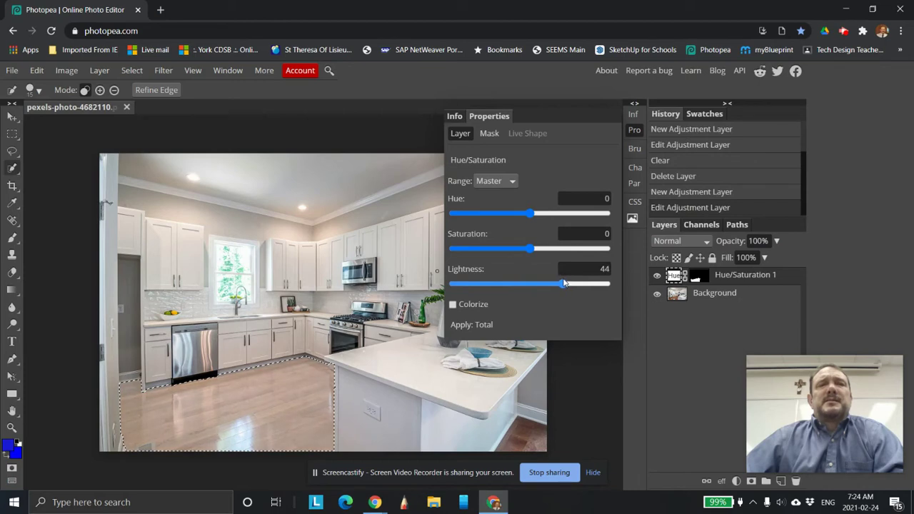
{"action": "left_click_drag", "start_coordinate": [530, 249], "coordinate": [502, 249]}
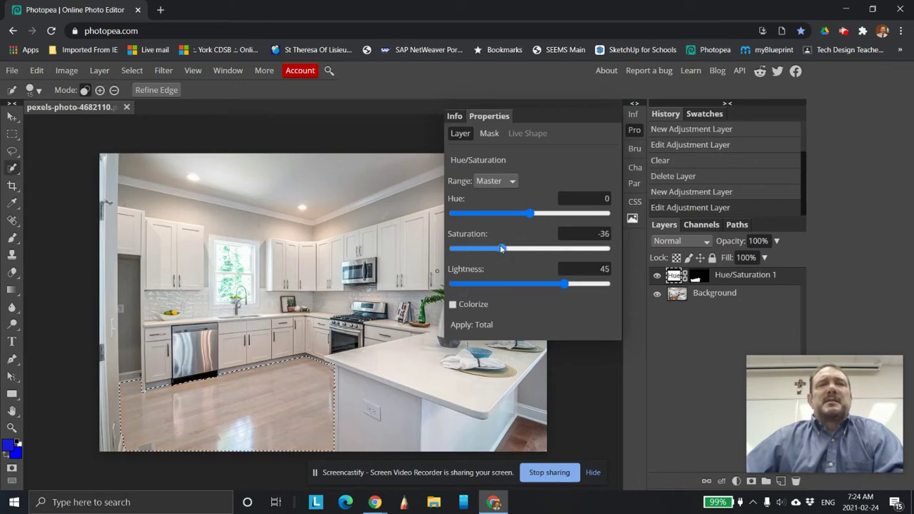
{"action": "left_click_drag", "start_coordinate": [503, 247], "coordinate": [498, 247]}
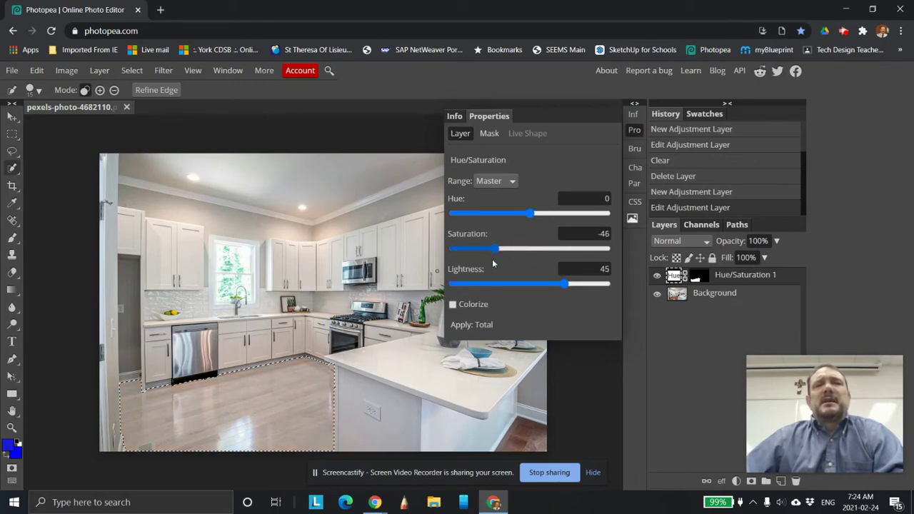
{"action": "left_click_drag", "start_coordinate": [530, 213], "coordinate": [516, 213]}
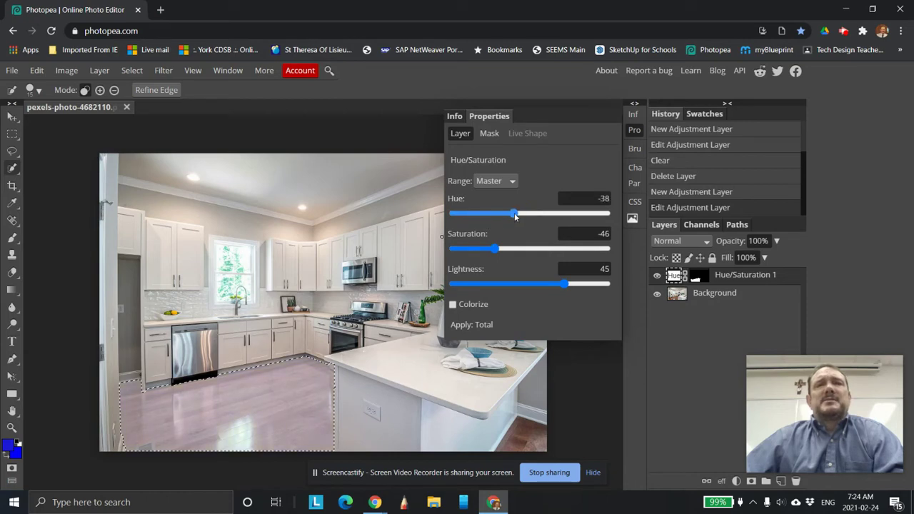
{"action": "left_click_drag", "start_coordinate": [515, 214], "coordinate": [527, 214]}
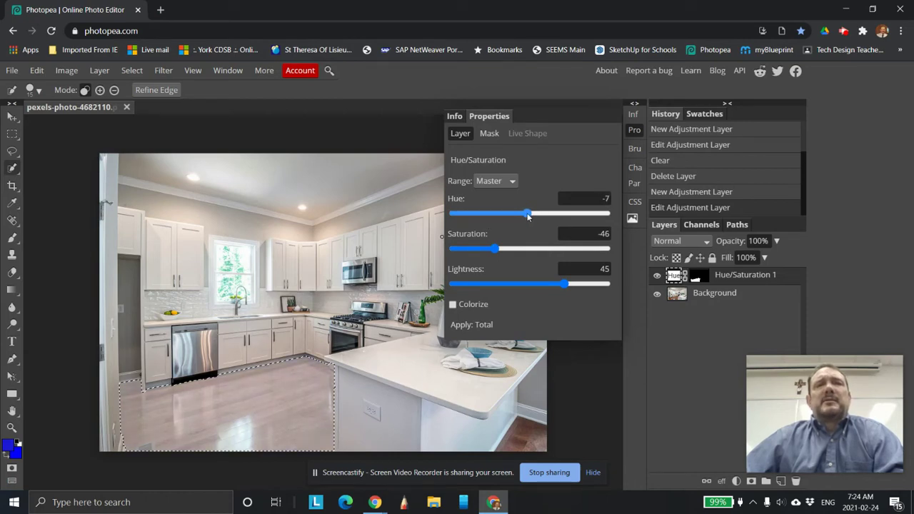
{"action": "left_click_drag", "start_coordinate": [527, 213], "coordinate": [530, 213]}
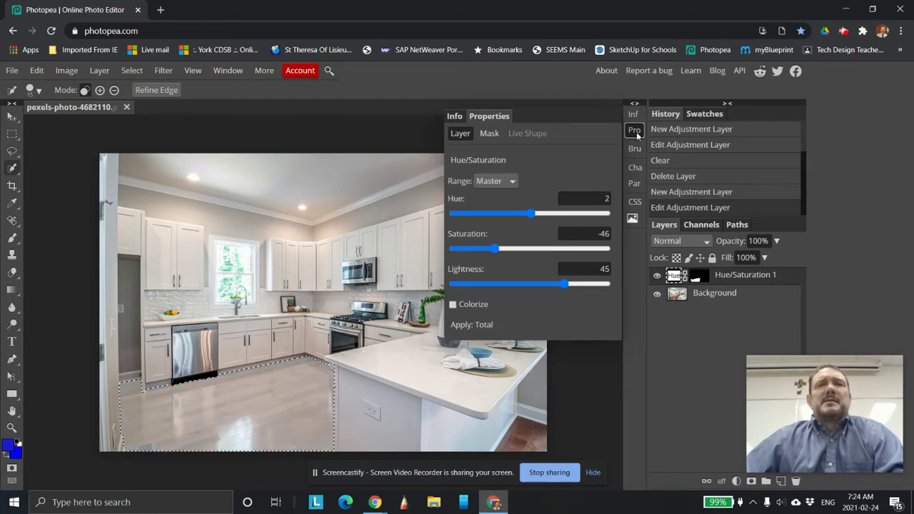
{"action": "left_click", "coordinate": [635, 129]}
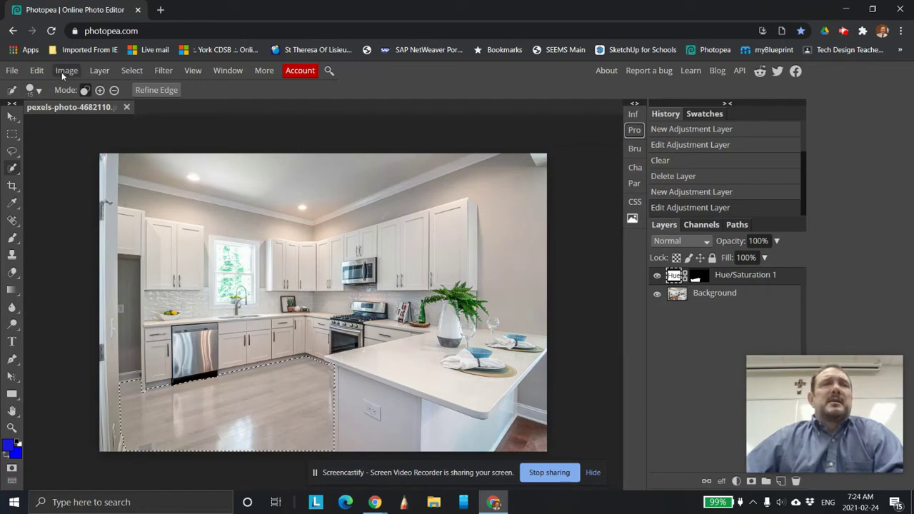
Add a Color Fill layer over the floor, keeping the default blue colour.
{"action": "left_click", "coordinate": [99, 70]}
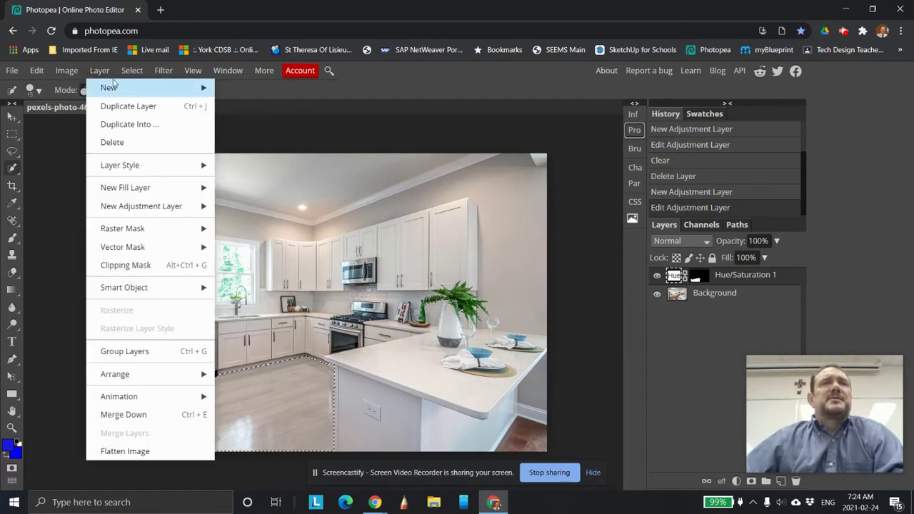
{"action": "mouse_move", "coordinate": [120, 165]}
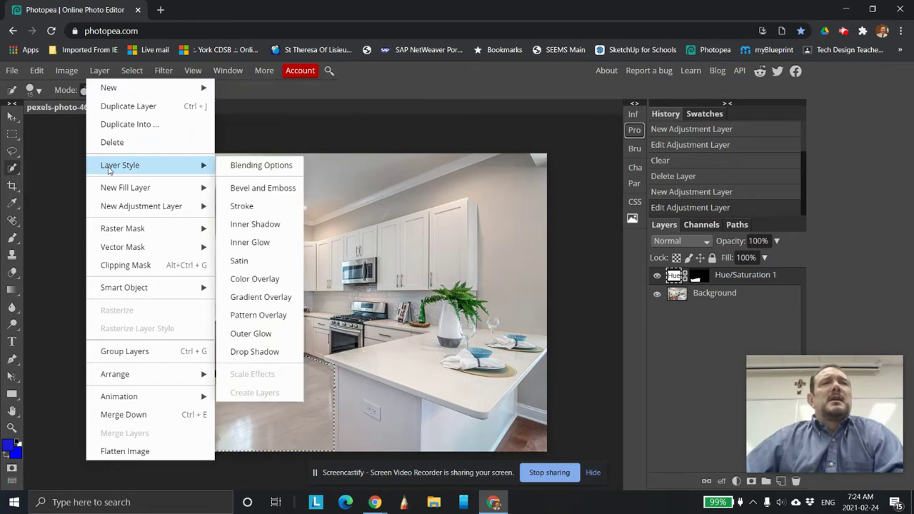
{"action": "mouse_move", "coordinate": [125, 187]}
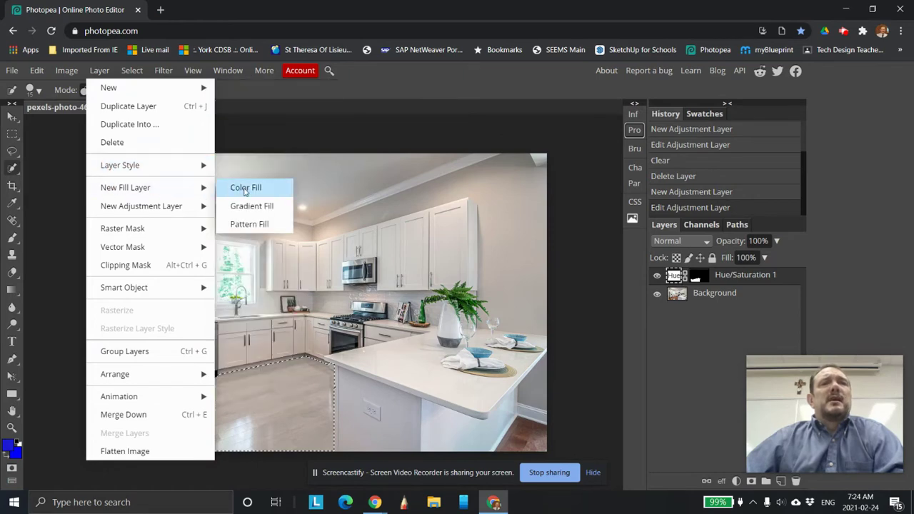
{"action": "left_click", "coordinate": [246, 187]}
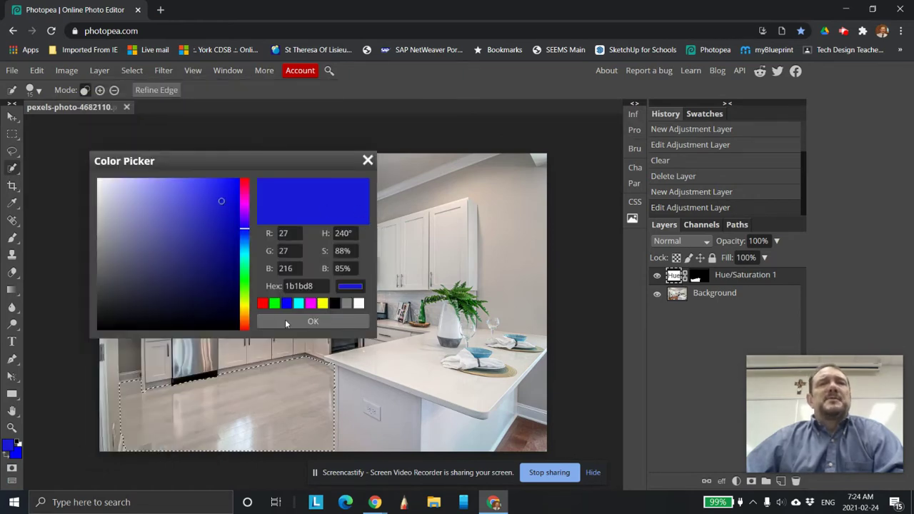
{"action": "left_click", "coordinate": [313, 321]}
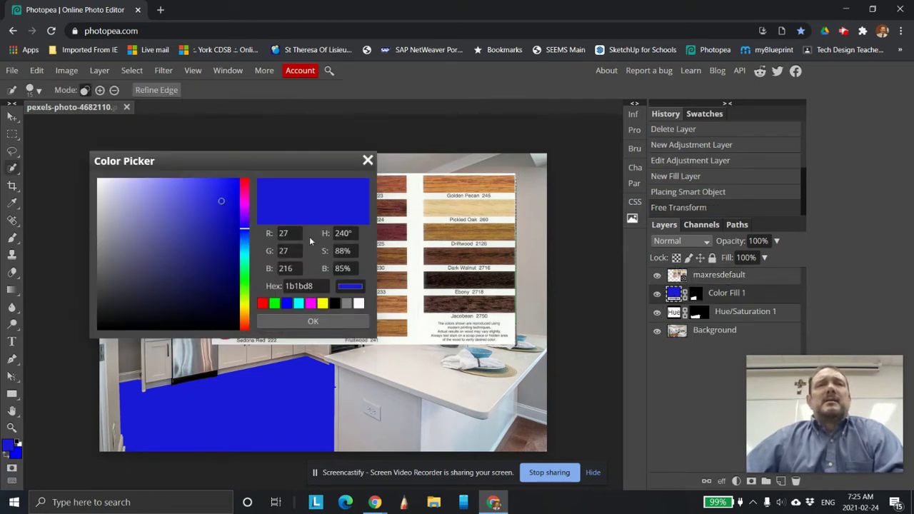
Recolour the floor fill with a reddish stain sampled from the chart at 58% opacity.
{"action": "left_click", "coordinate": [156, 246]}
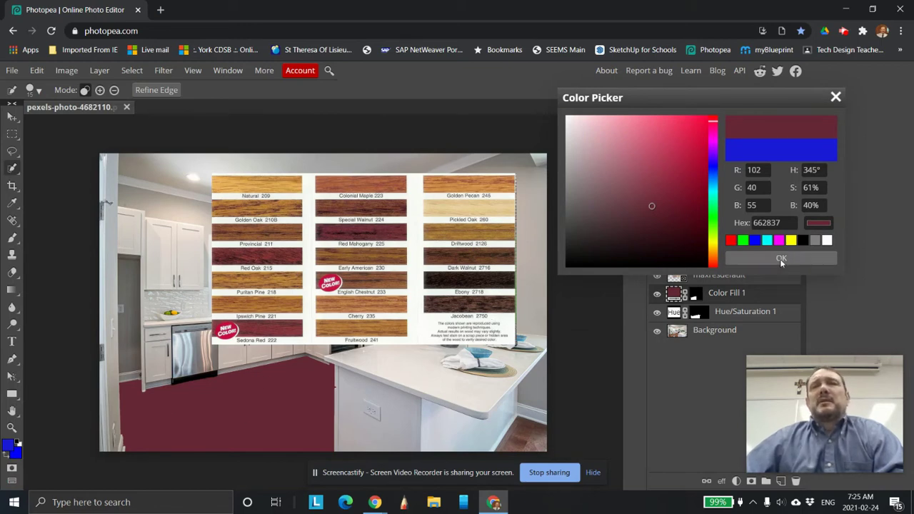
{"action": "left_click", "coordinate": [780, 258]}
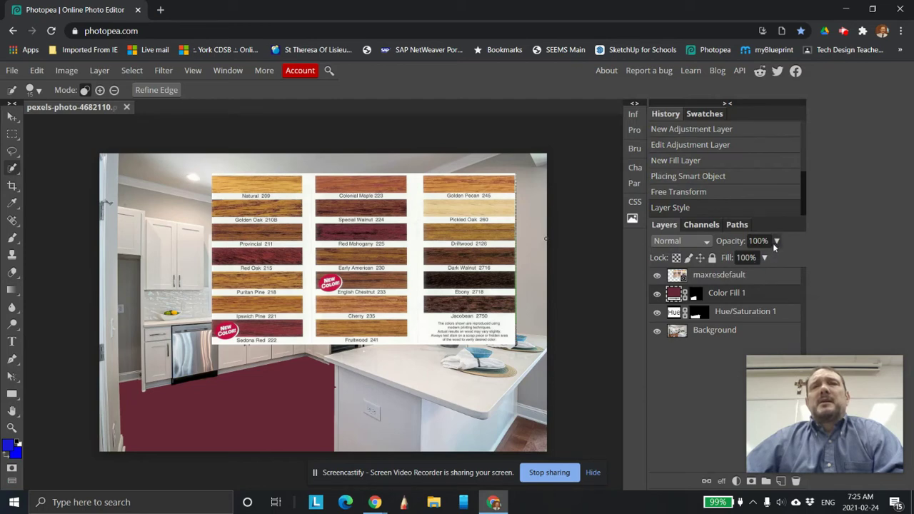
{"action": "left_click_drag", "start_coordinate": [778, 258], "coordinate": [757, 258]}
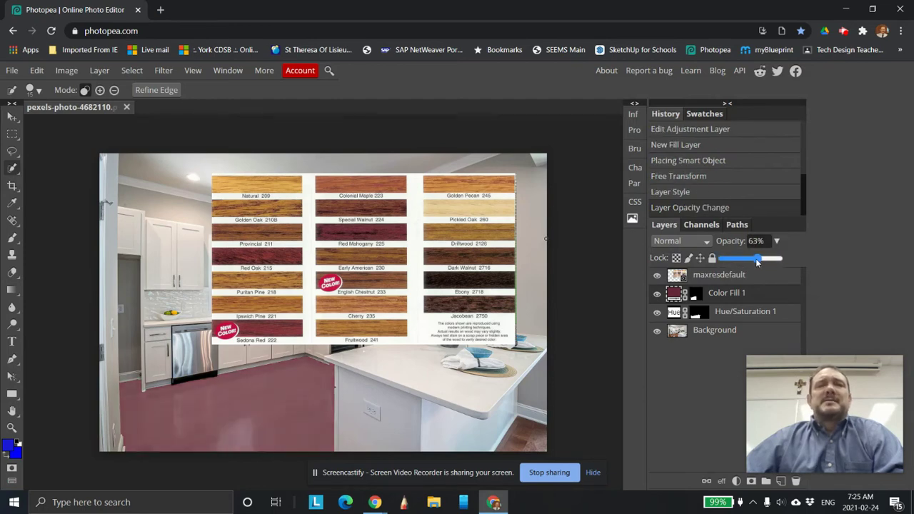
{"action": "left_click_drag", "start_coordinate": [760, 258], "coordinate": [748, 259]}
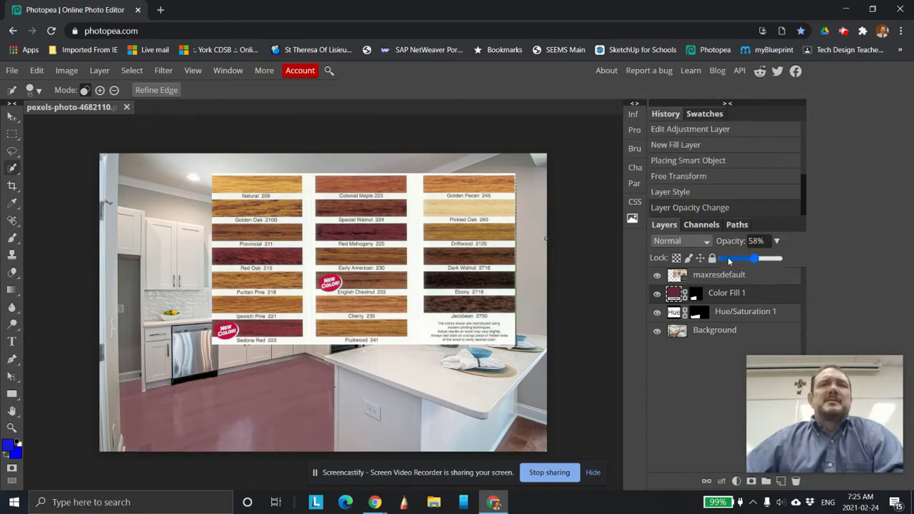
Set the floor fill's blend mode to Overlay.
{"action": "left_click", "coordinate": [680, 241]}
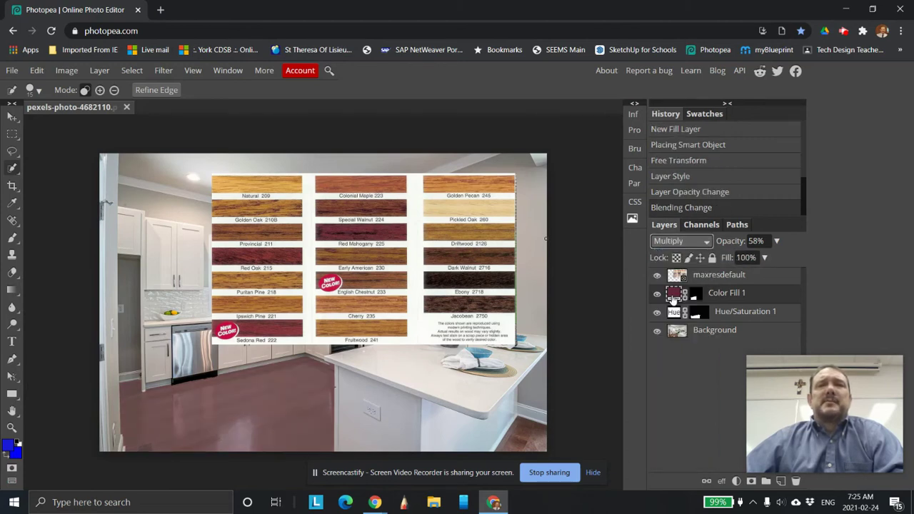
{"action": "left_click", "coordinate": [679, 241]}
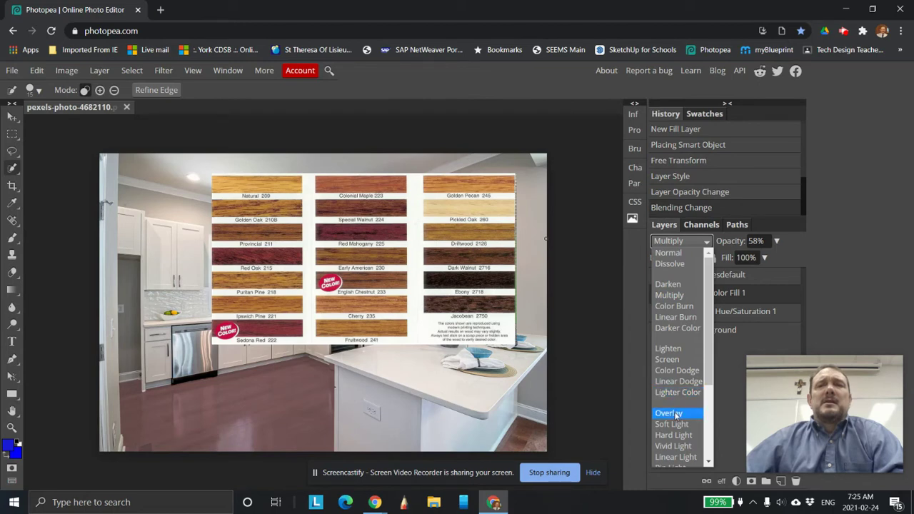
{"action": "left_click", "coordinate": [668, 413]}
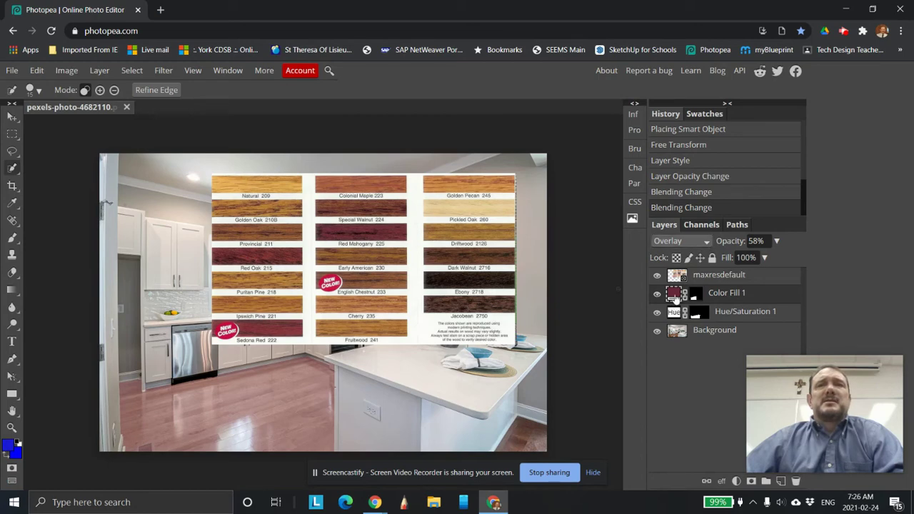
{"action": "left_click", "coordinate": [676, 293]}
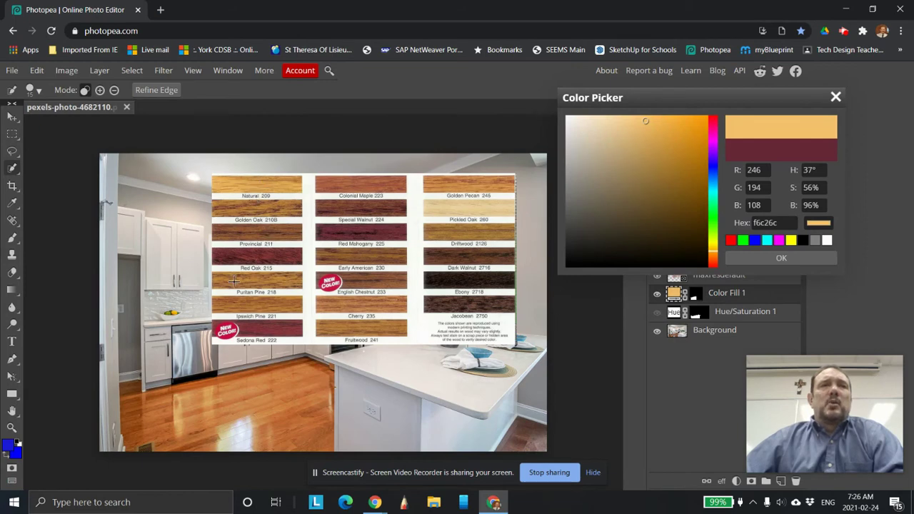
Resample a deeper red-brown stain for the floor fill and raise its opacity to 93%.
{"action": "left_click", "coordinate": [646, 162]}
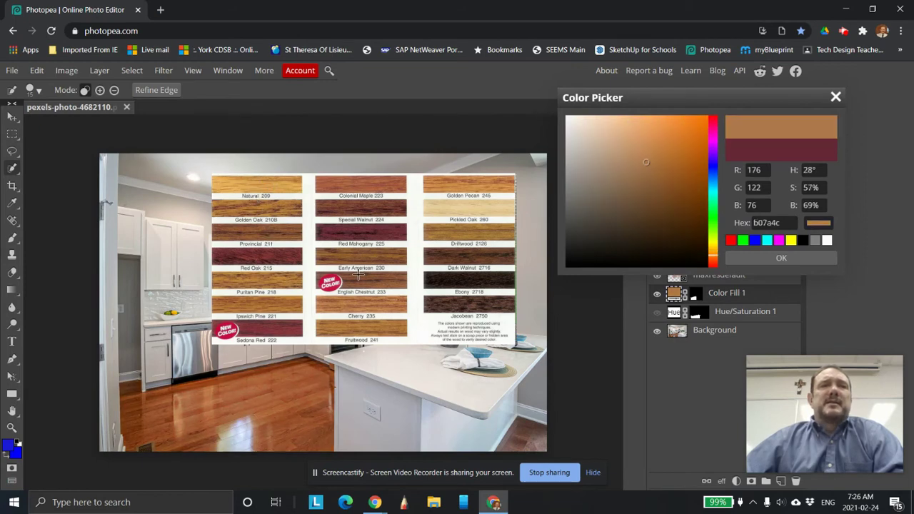
{"action": "left_click", "coordinate": [660, 202]}
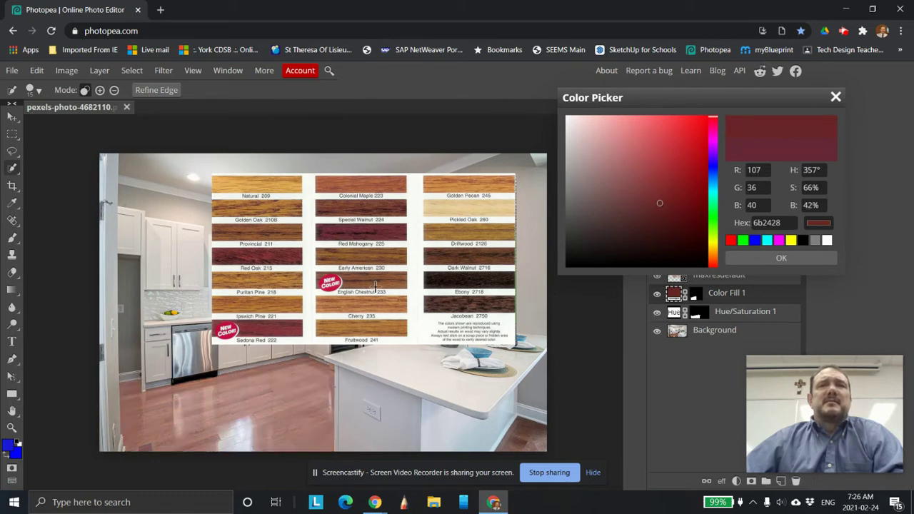
{"action": "mouse_move", "coordinate": [757, 114]}
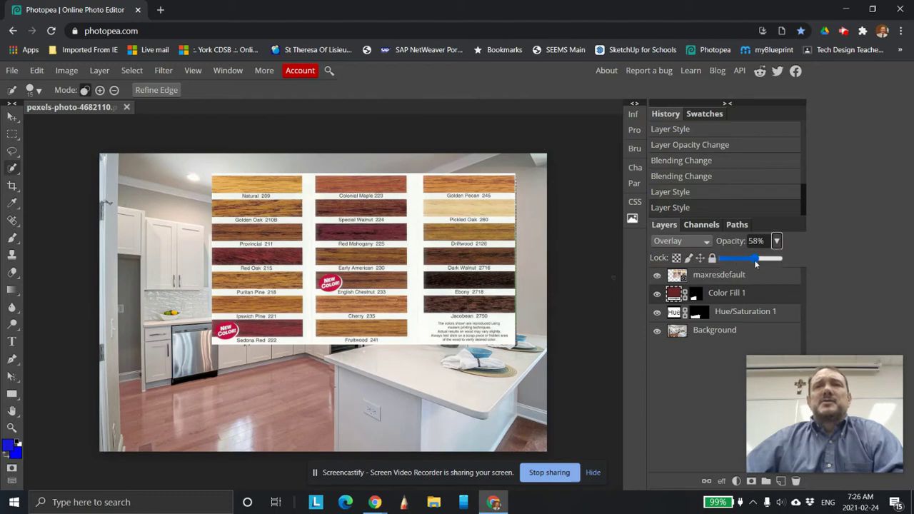
{"action": "left_click_drag", "start_coordinate": [756, 259], "coordinate": [772, 259]}
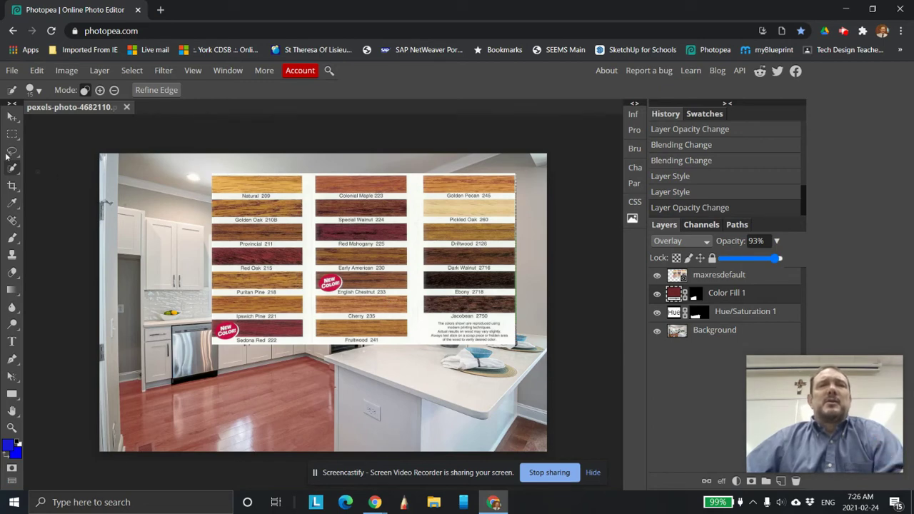
{"action": "mouse_move", "coordinate": [384, 241]}
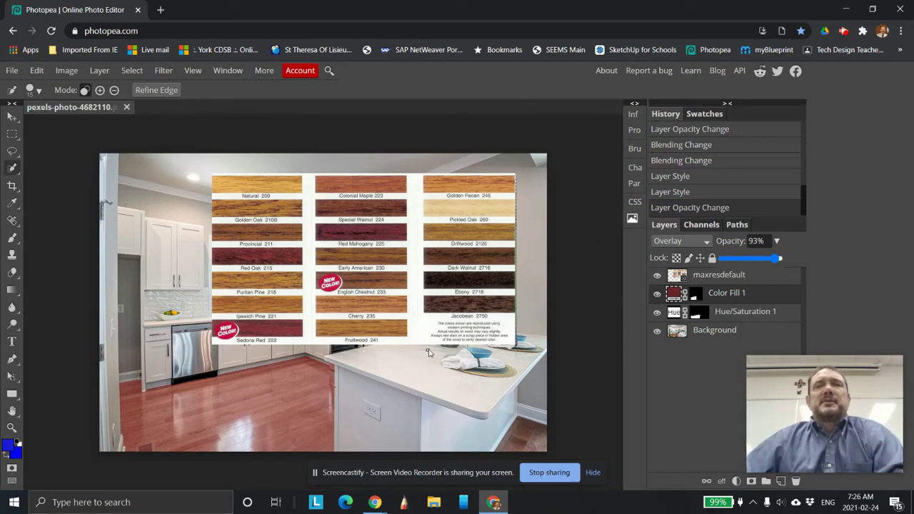
{"action": "mouse_move", "coordinate": [511, 257]}
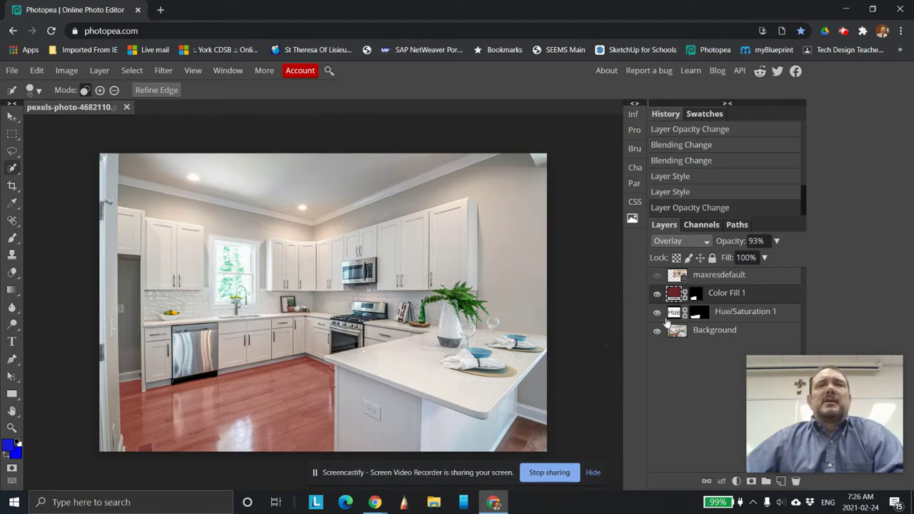
Hide the Hue/Saturation 1 layer and drop the floor fill opacity to 44%.
{"action": "left_click", "coordinate": [656, 275]}
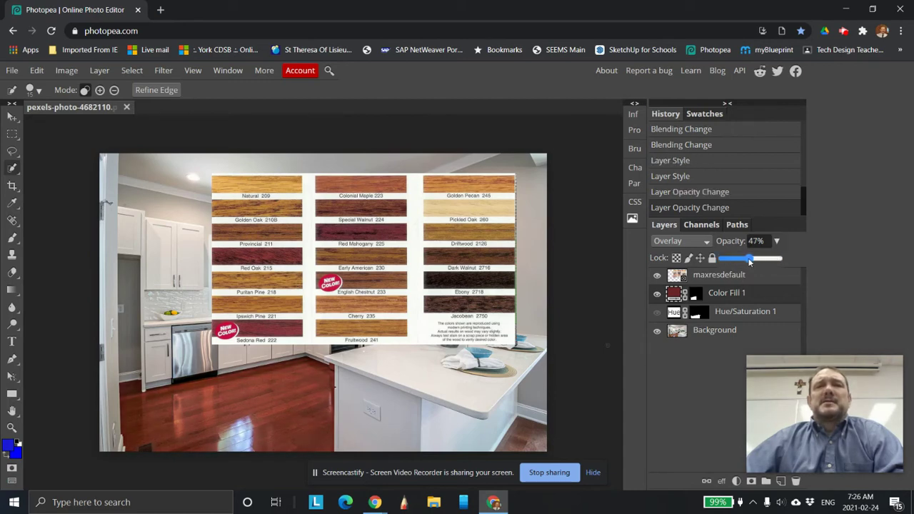
{"action": "left_click_drag", "start_coordinate": [753, 259], "coordinate": [749, 258]}
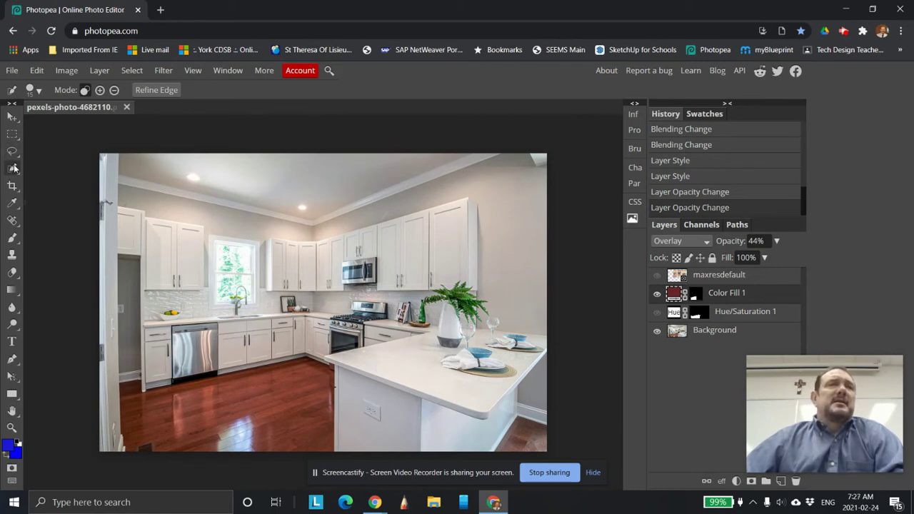
Switch to the Polygonal Lasso Select tool from the lasso flyout.
{"action": "left_click", "coordinate": [12, 150]}
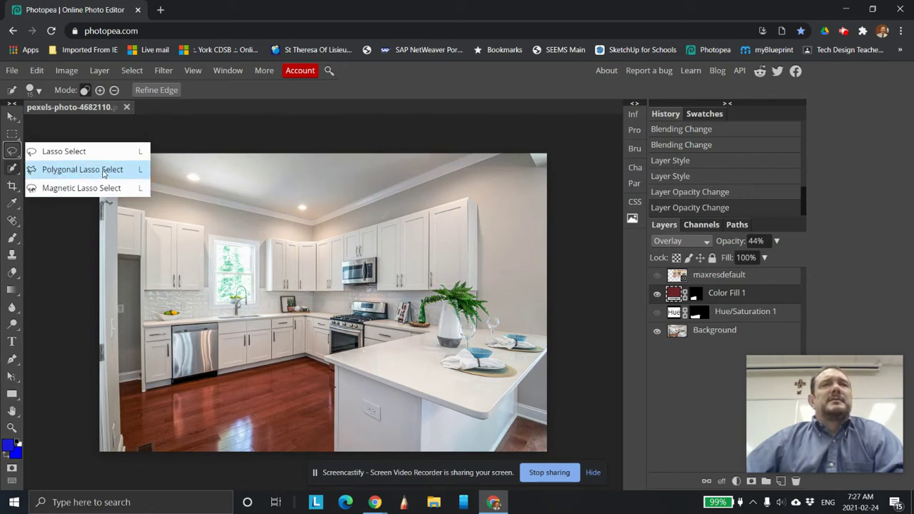
{"action": "left_click", "coordinate": [82, 169]}
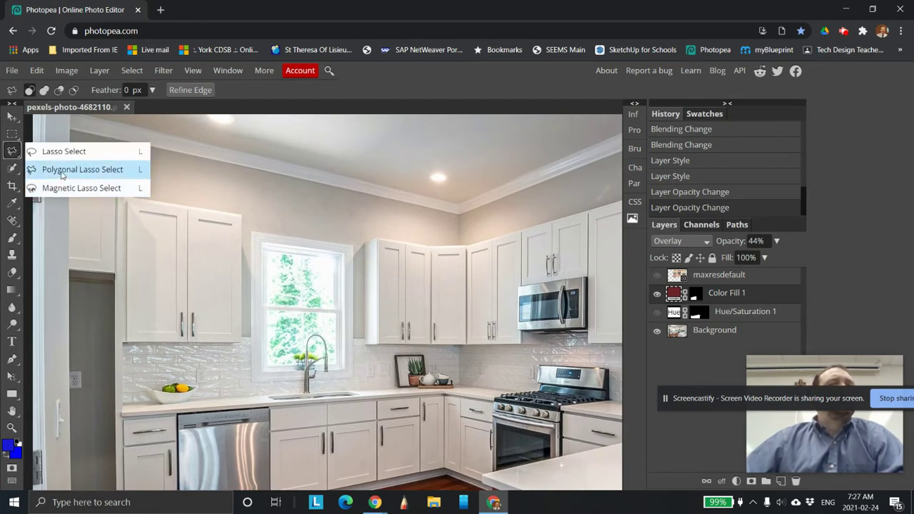
{"action": "left_click", "coordinate": [82, 169]}
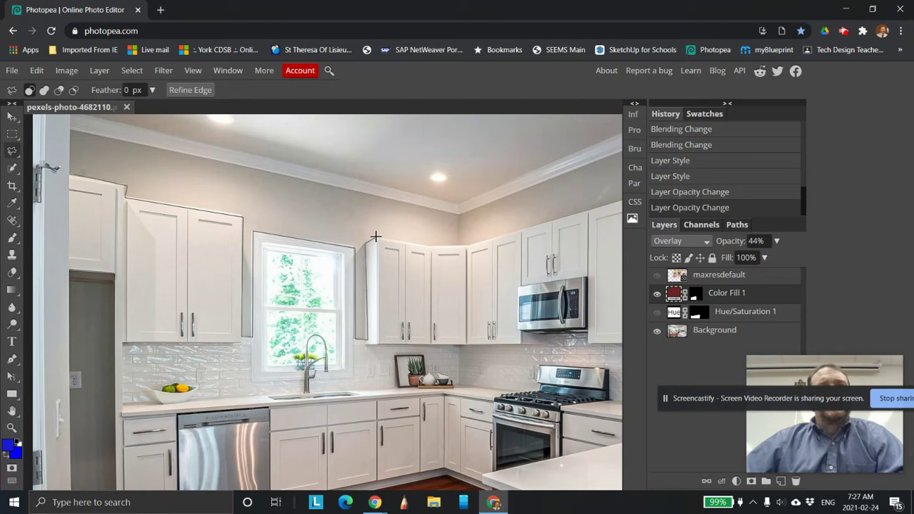
{"action": "mouse_move", "coordinate": [466, 245]}
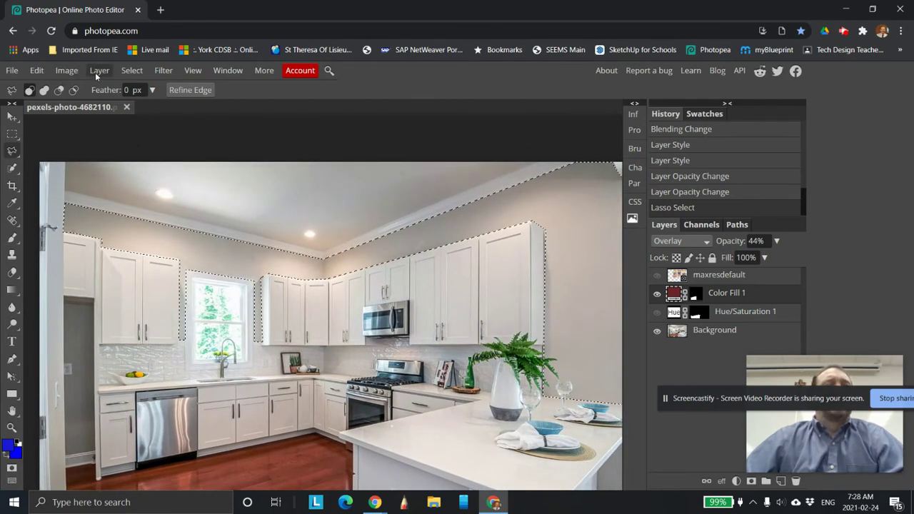
{"action": "left_click", "coordinate": [99, 70]}
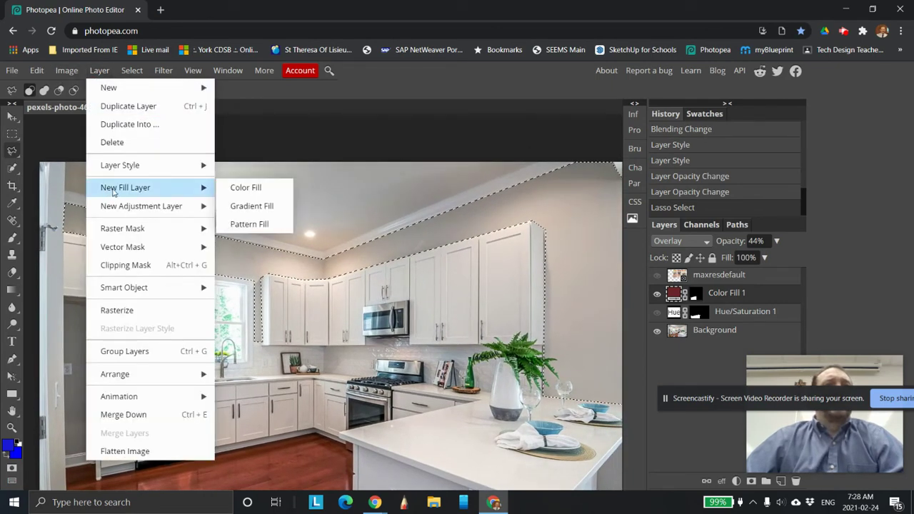
{"action": "left_click", "coordinate": [245, 188]}
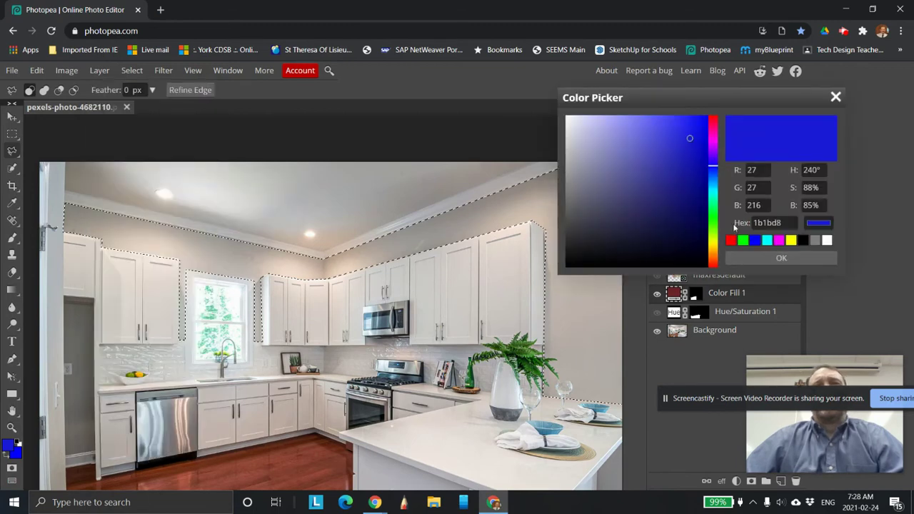
{"action": "left_click", "coordinate": [780, 258]}
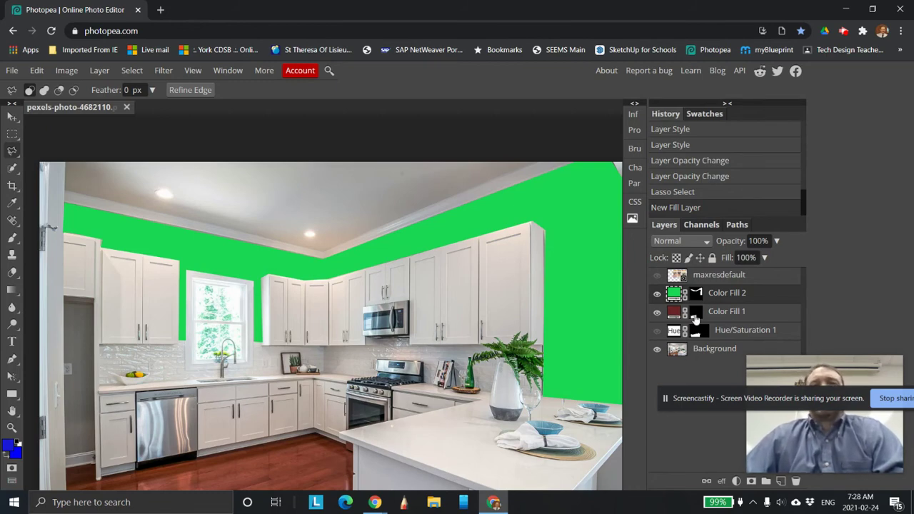
{"action": "mouse_move", "coordinate": [457, 295]}
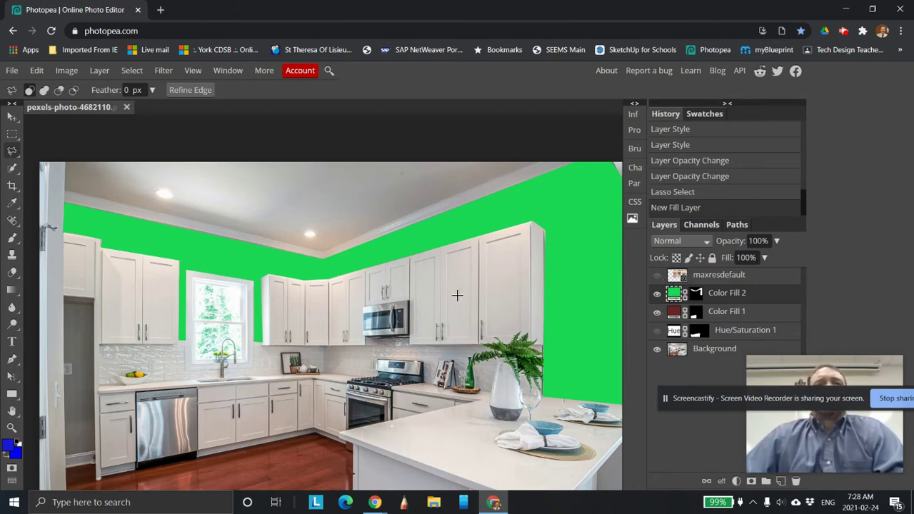
{"action": "mouse_move", "coordinate": [491, 12]}
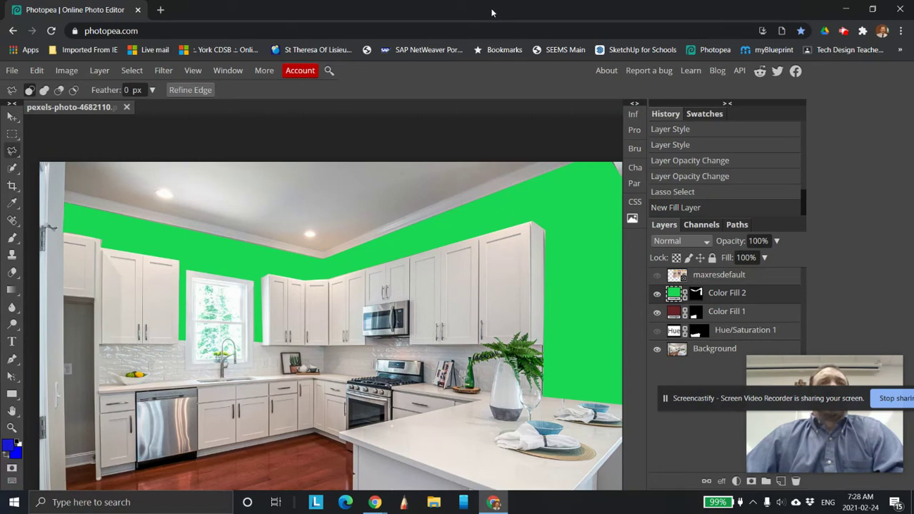
Shrink the browser to reach the desktop palette file, then restore it to full size.
{"action": "left_click", "coordinate": [872, 9]}
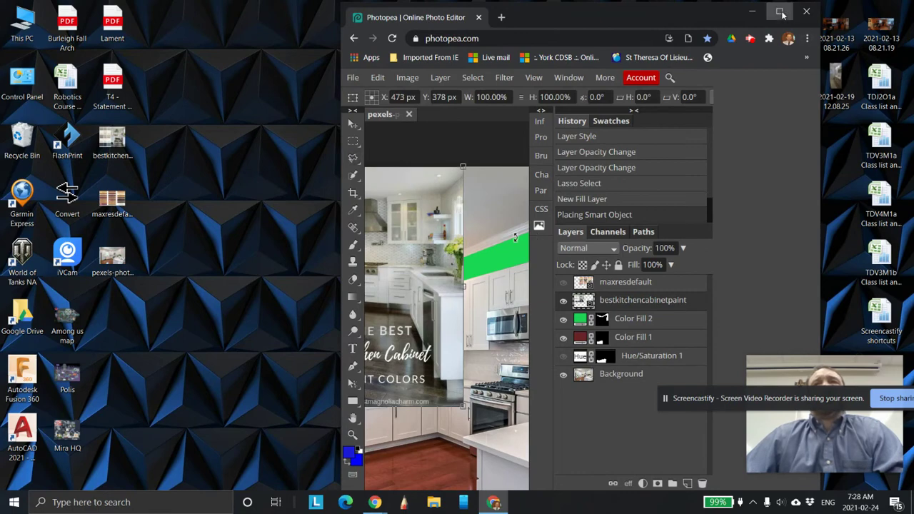
{"action": "left_click", "coordinate": [781, 12]}
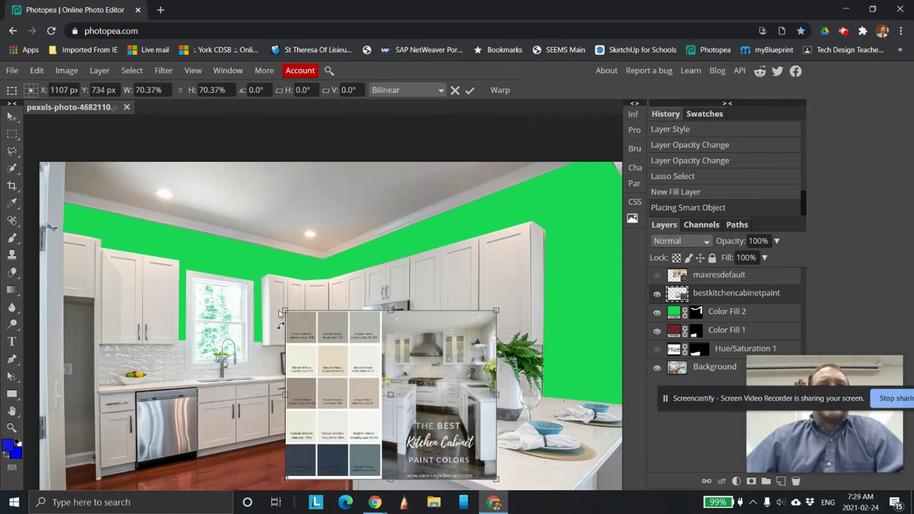
{"action": "mouse_move", "coordinate": [89, 212]}
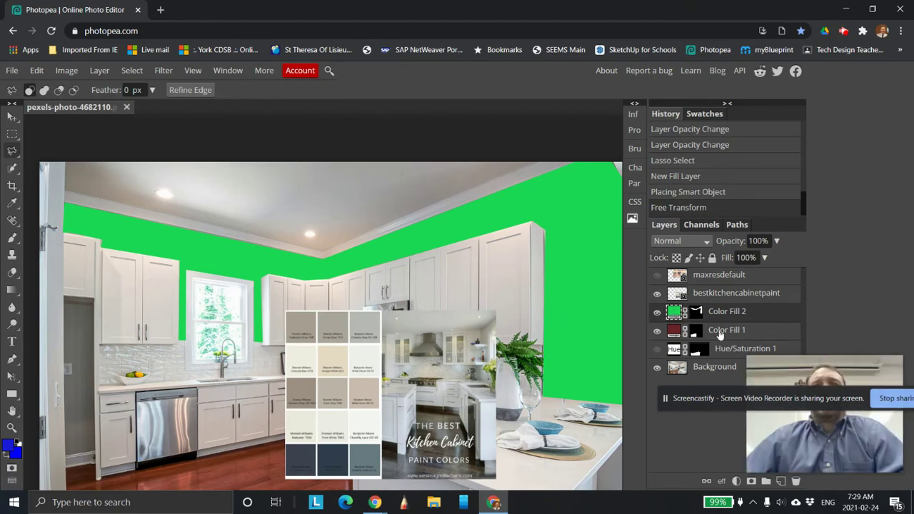
Recolour the wall fill, trying darker green and navy before settling on muted grey-taupe.
{"action": "double_click", "coordinate": [677, 310]}
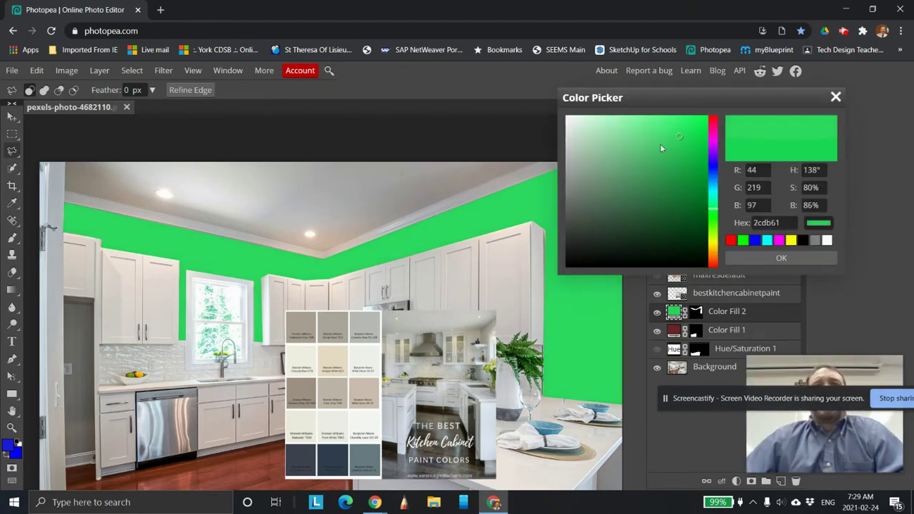
{"action": "left_click", "coordinate": [657, 183]}
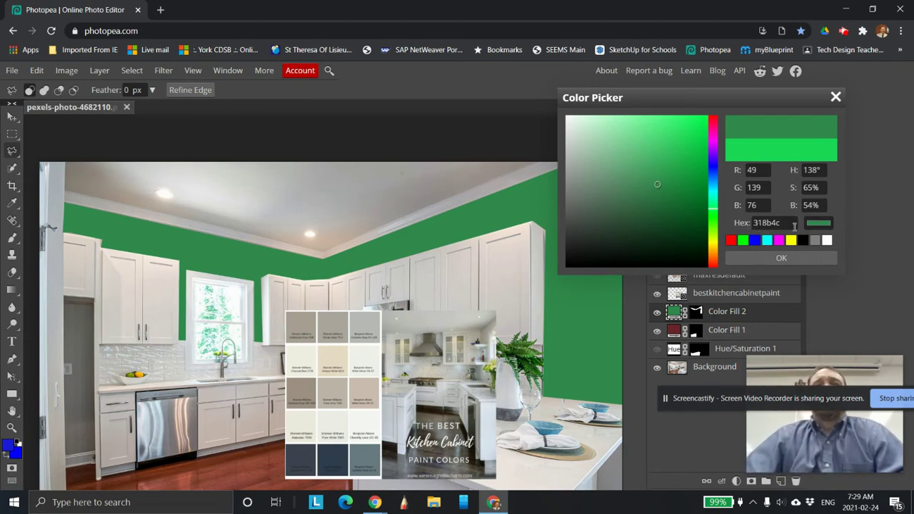
{"action": "left_click", "coordinate": [619, 220]}
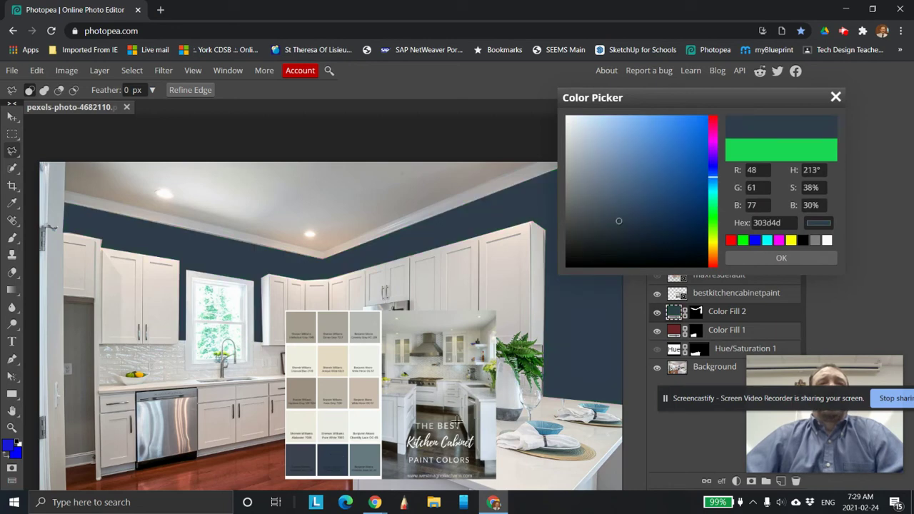
{"action": "left_click", "coordinate": [584, 184]}
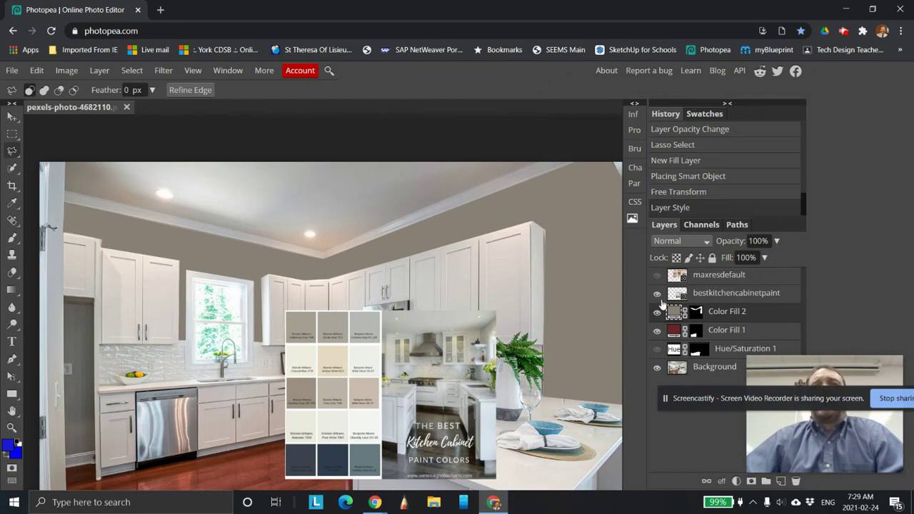
Hide the bestkitchencabinetpaint layer and blend the wall fill in Multiply at lowered opacity.
{"action": "left_click", "coordinate": [656, 293]}
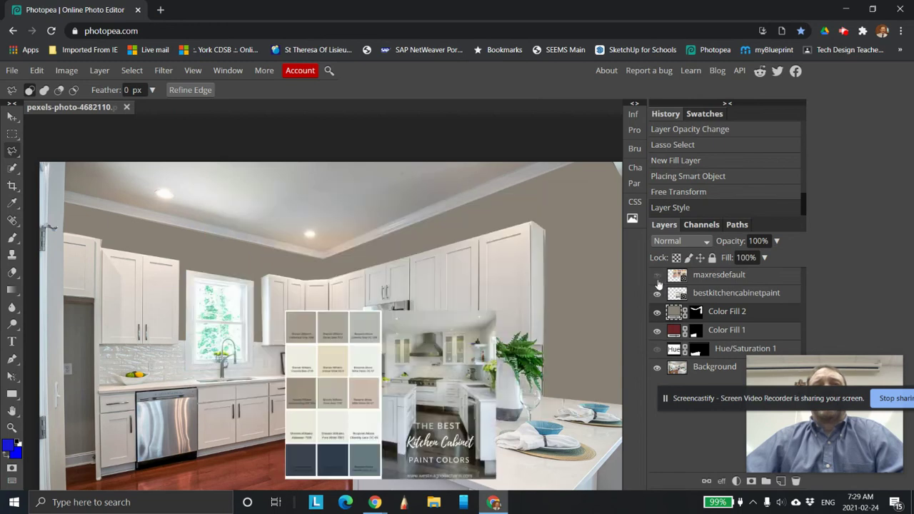
{"action": "left_click", "coordinate": [657, 275]}
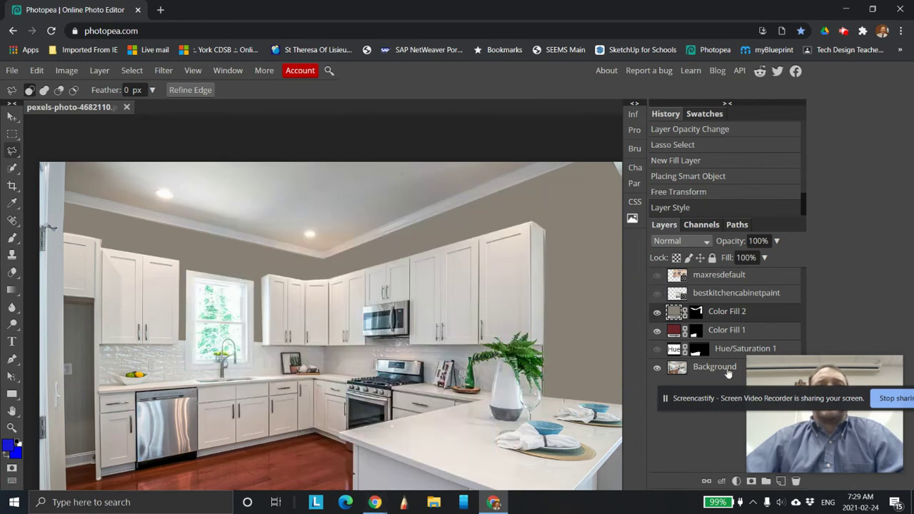
{"action": "mouse_move", "coordinate": [761, 268]}
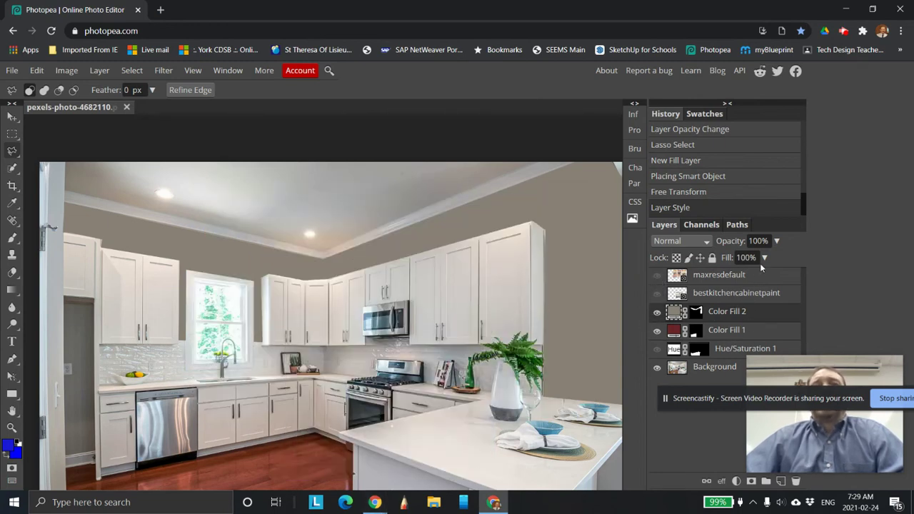
{"action": "left_click", "coordinate": [777, 241]}
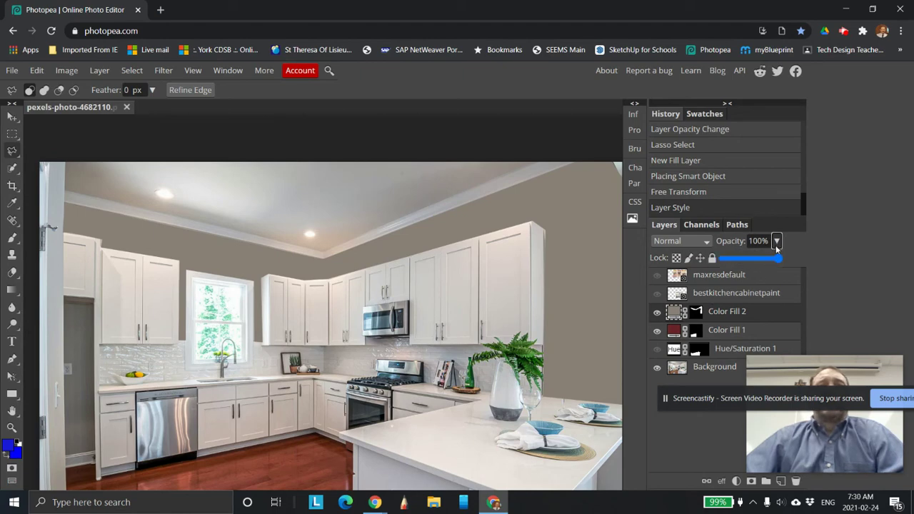
{"action": "left_click_drag", "start_coordinate": [777, 258], "coordinate": [759, 259]}
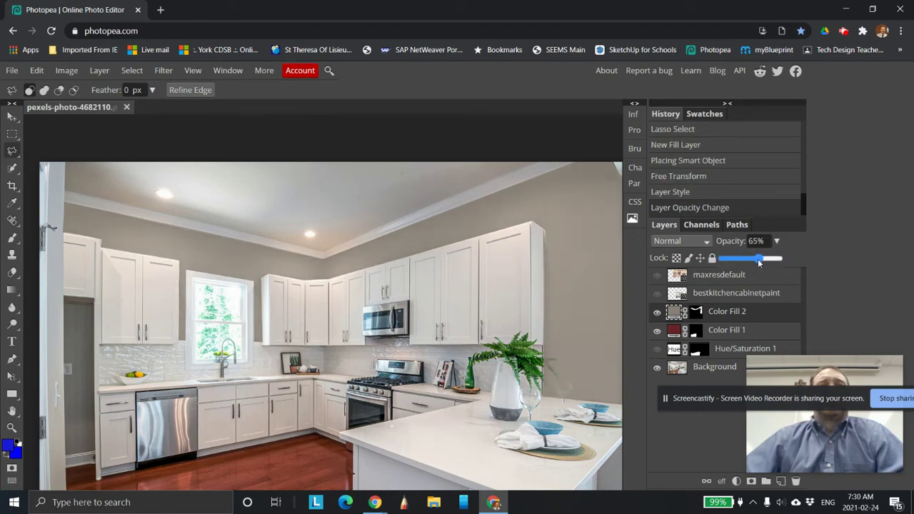
{"action": "left_click_drag", "start_coordinate": [759, 258], "coordinate": [750, 258]}
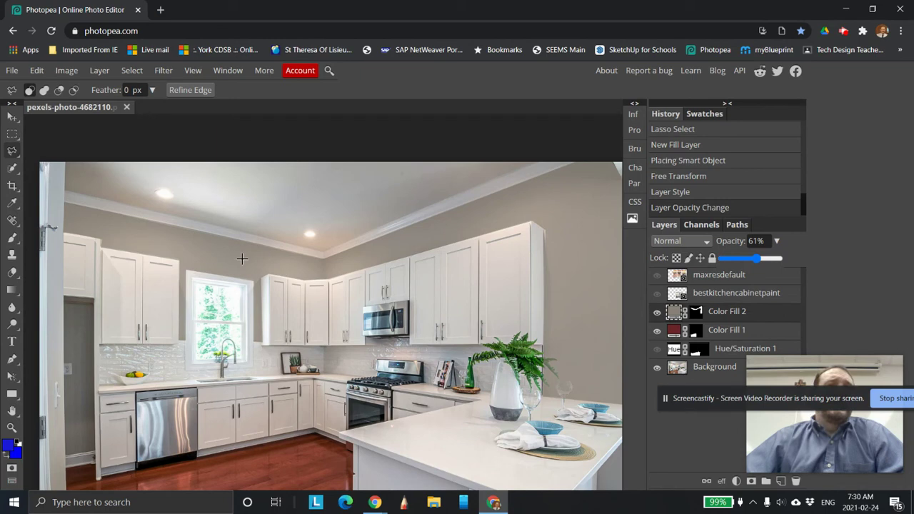
{"action": "left_click_drag", "start_coordinate": [743, 258], "coordinate": [757, 259]}
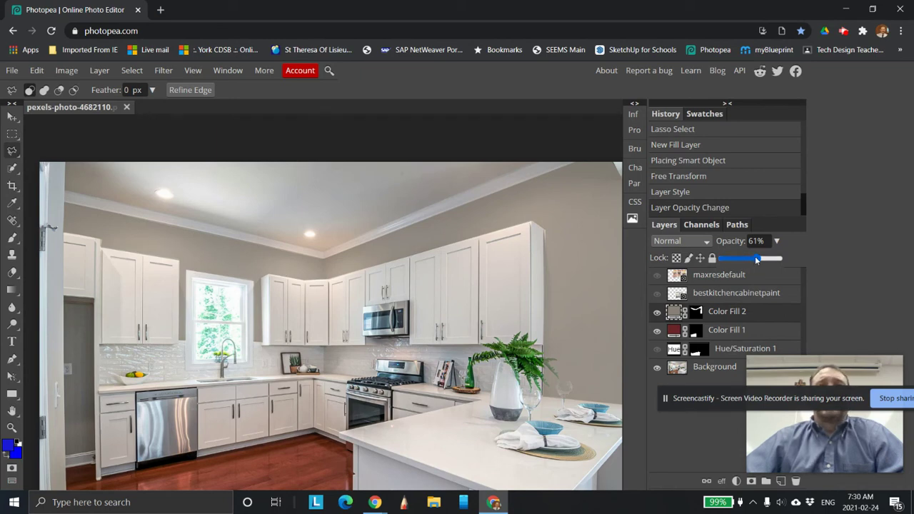
{"action": "left_click_drag", "start_coordinate": [757, 258], "coordinate": [738, 258]}
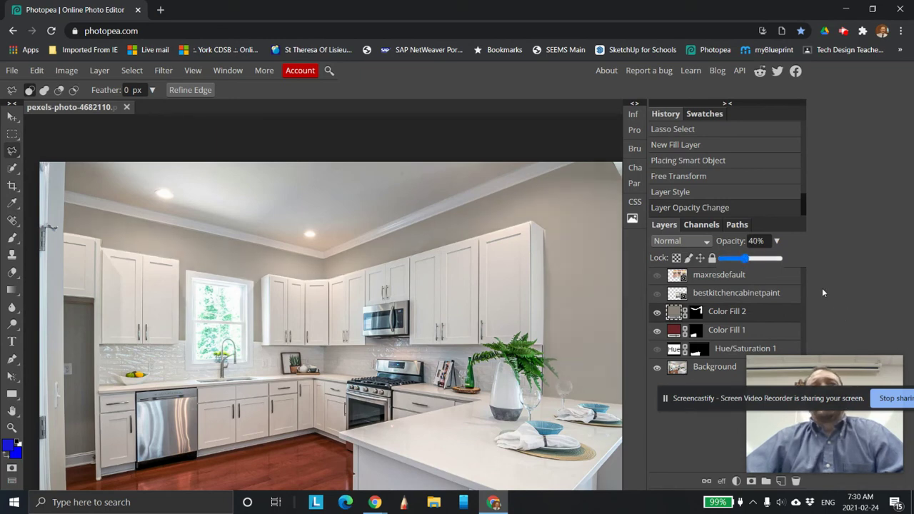
{"action": "left_click", "coordinate": [681, 240]}
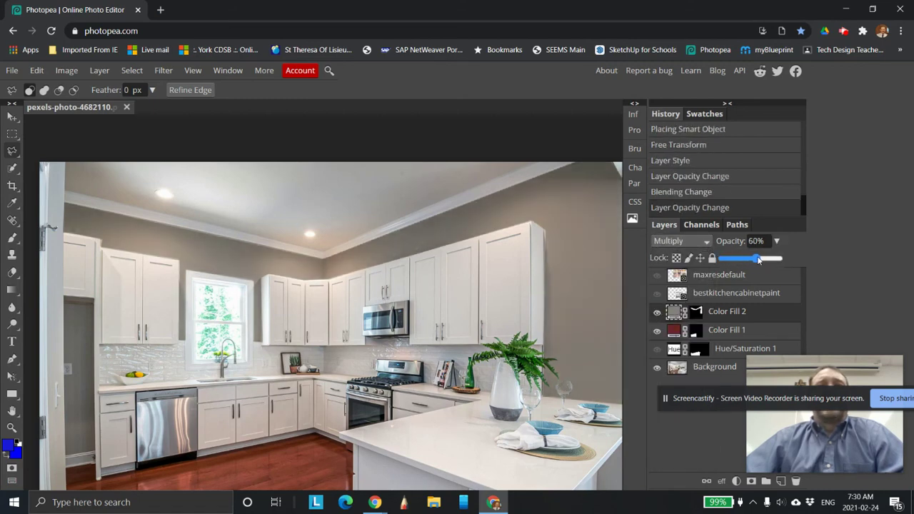
Lower the wall fill opacity to 38%.
{"action": "left_click_drag", "start_coordinate": [757, 259], "coordinate": [729, 258]}
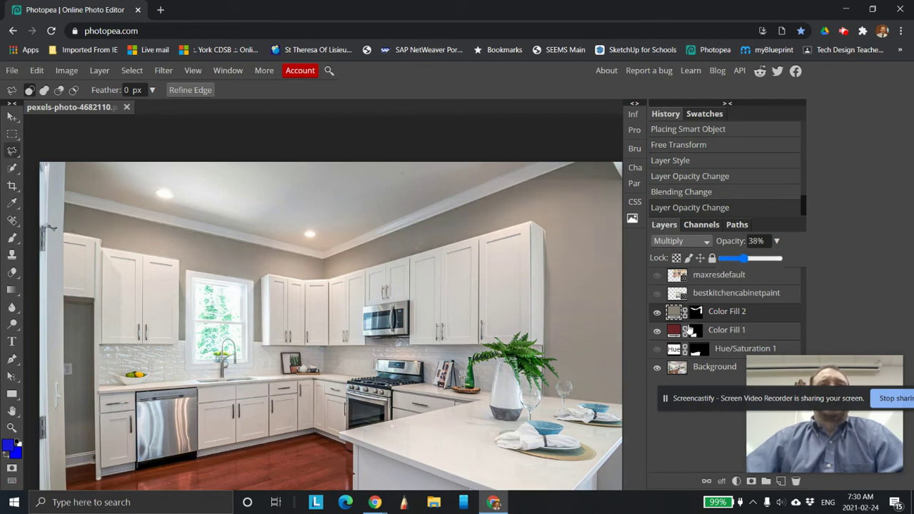
{"action": "mouse_move", "coordinate": [504, 302]}
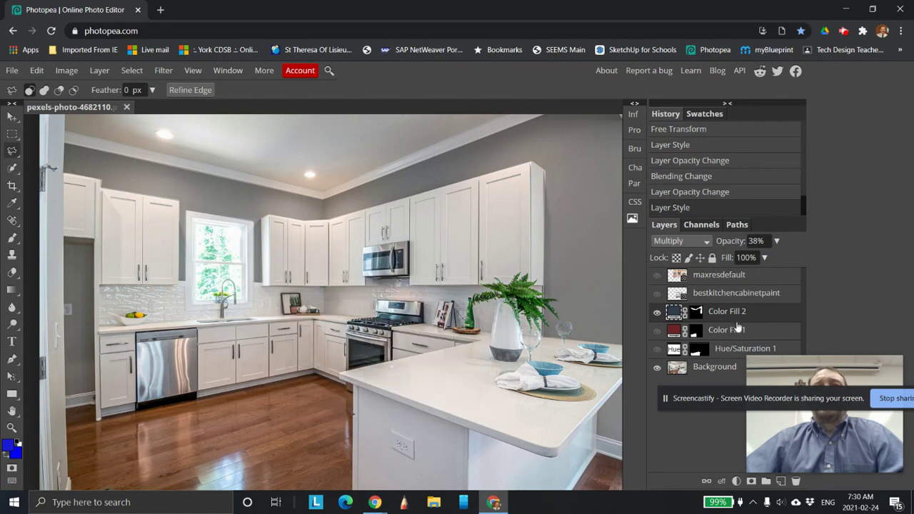
Set the wall color-fill layer to Normal blending at 62% opacity.
{"action": "left_click", "coordinate": [776, 241]}
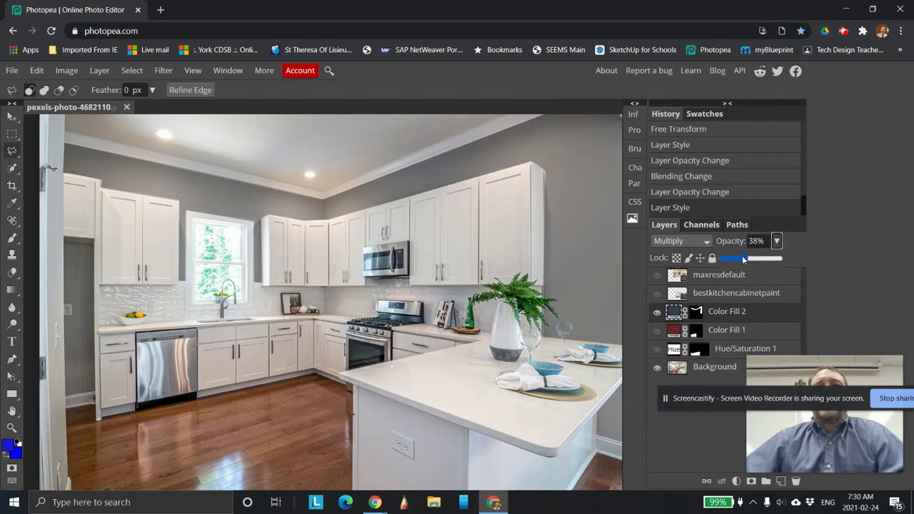
{"action": "left_click_drag", "start_coordinate": [736, 258], "coordinate": [766, 258]}
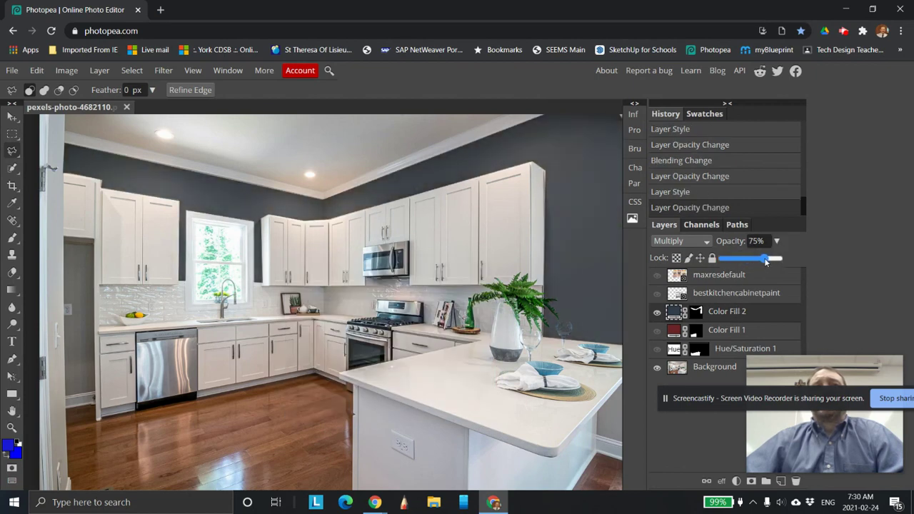
{"action": "left_click", "coordinate": [679, 241]}
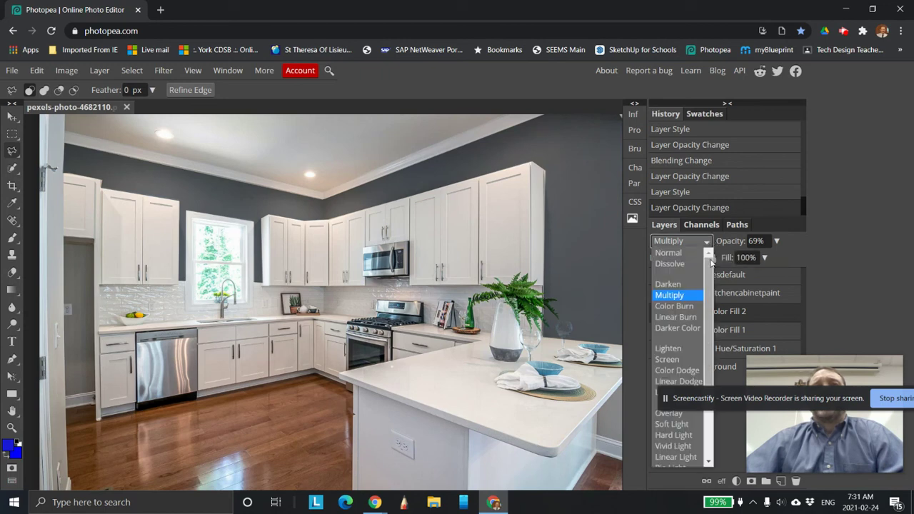
{"action": "left_click", "coordinate": [669, 252]}
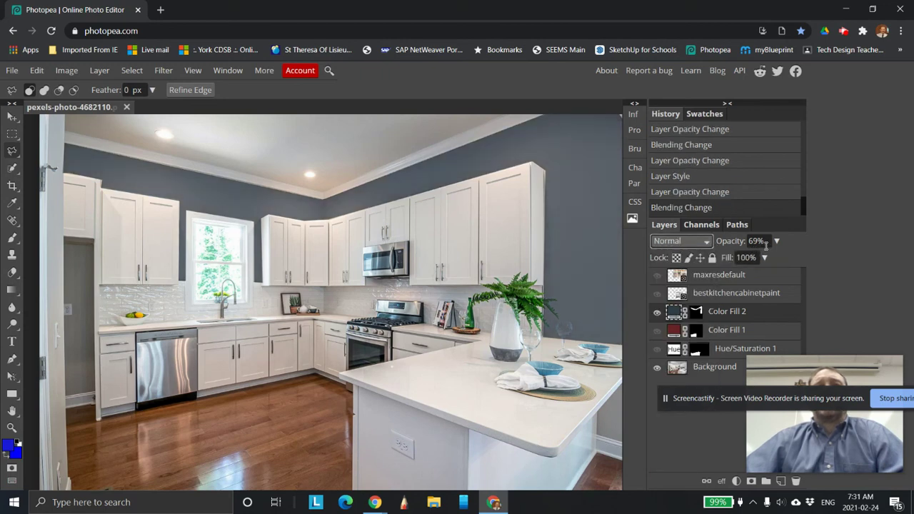
{"action": "left_click_drag", "start_coordinate": [768, 258], "coordinate": [757, 258]}
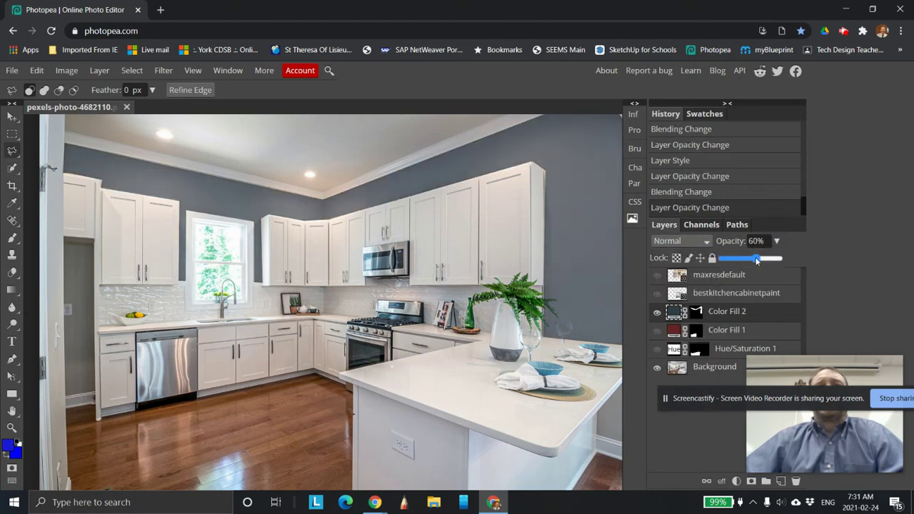
{"action": "left_click_drag", "start_coordinate": [757, 258], "coordinate": [746, 258]}
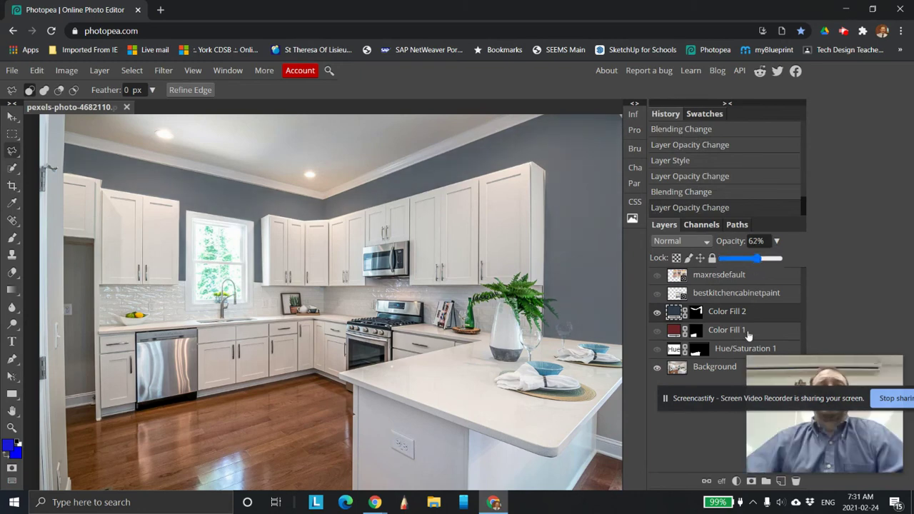